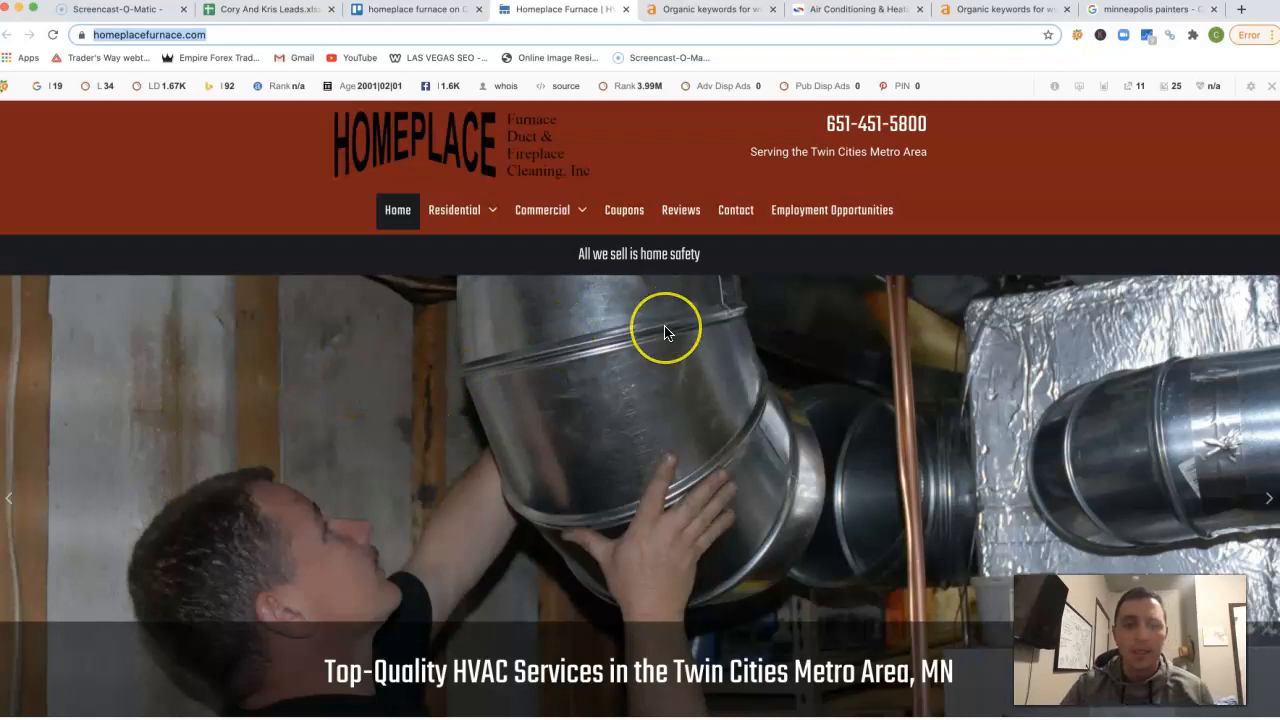
mouse_move(770, 373)
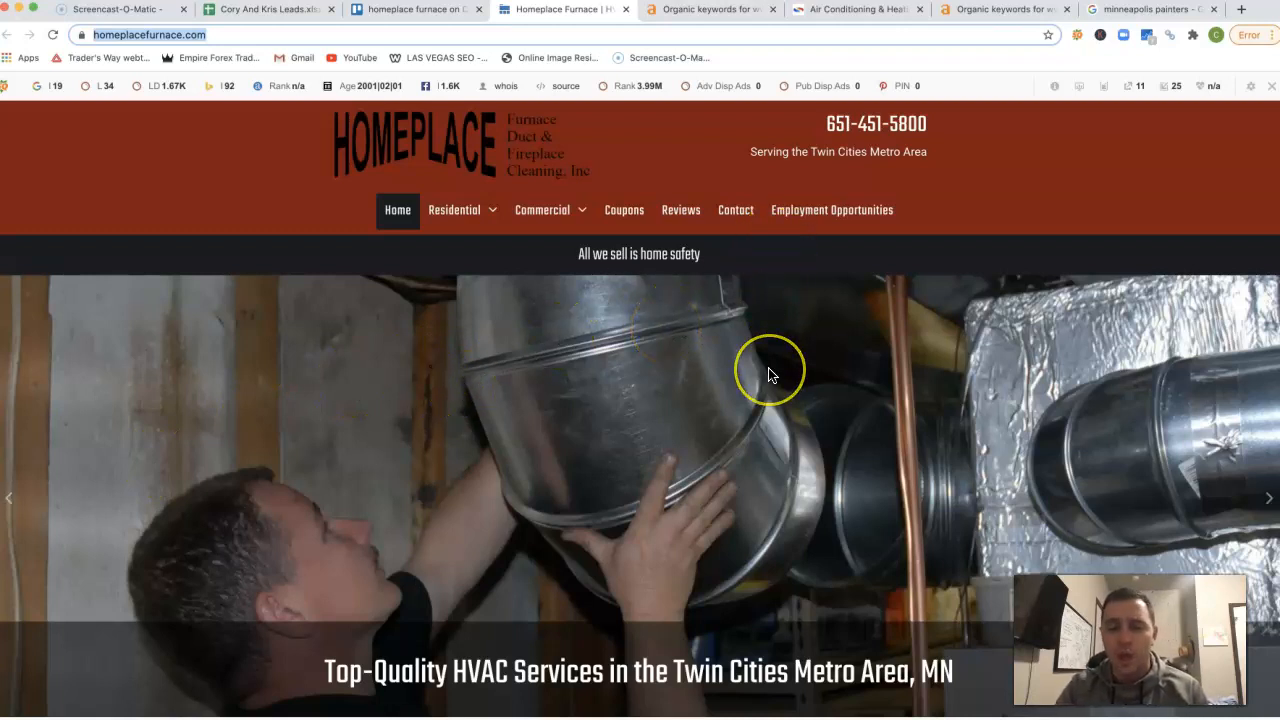
Step: Scroll through the Homeplace Furnace homepage to review its services section
scroll(down, 3)
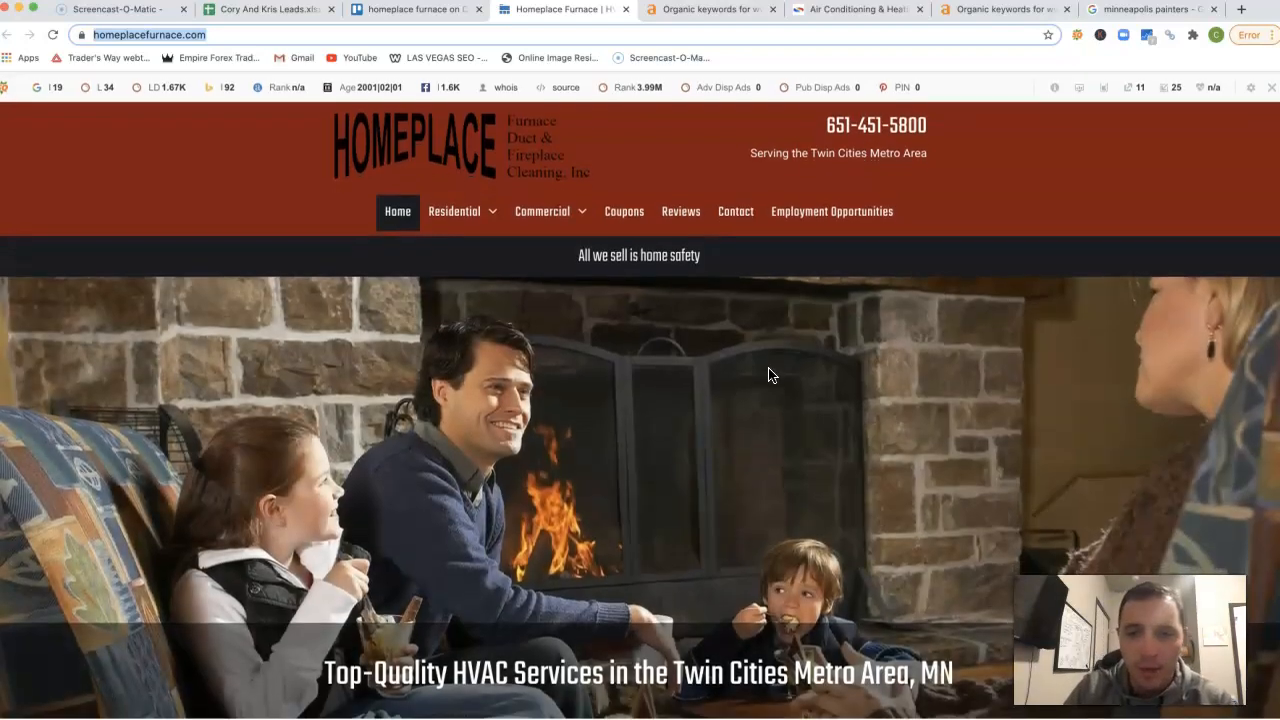
scroll(down, 3)
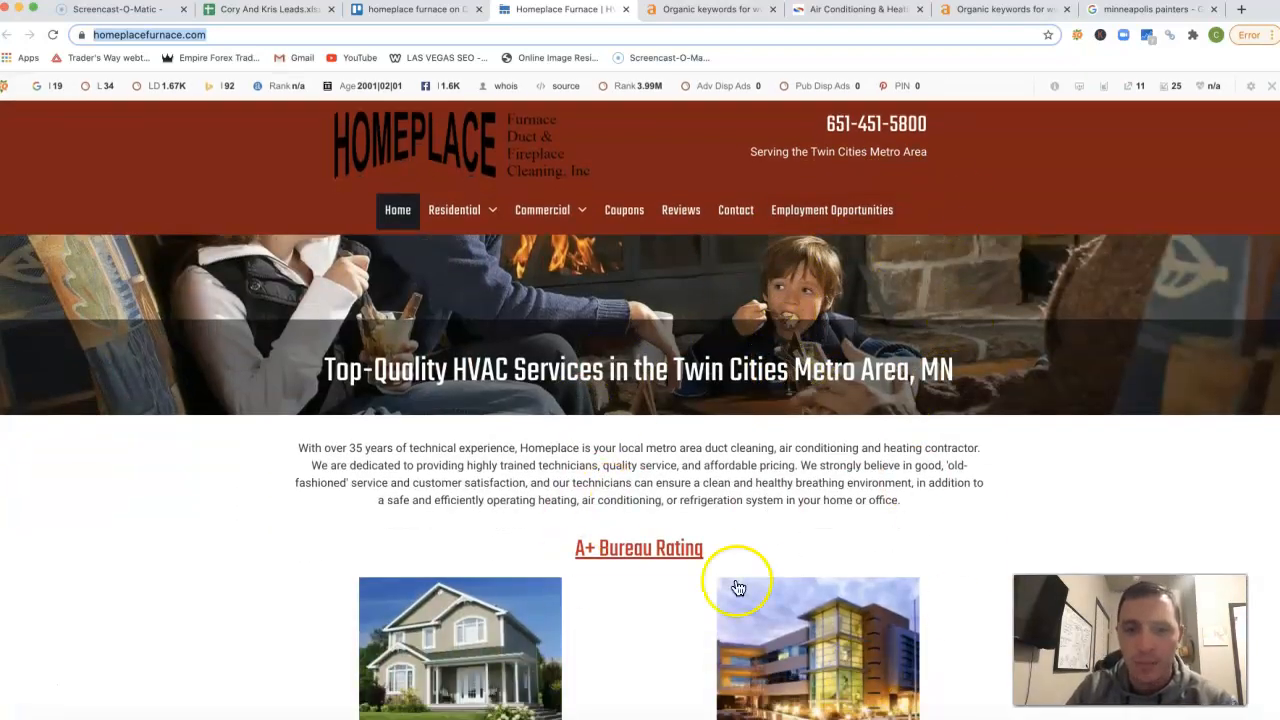
mouse_move(858, 587)
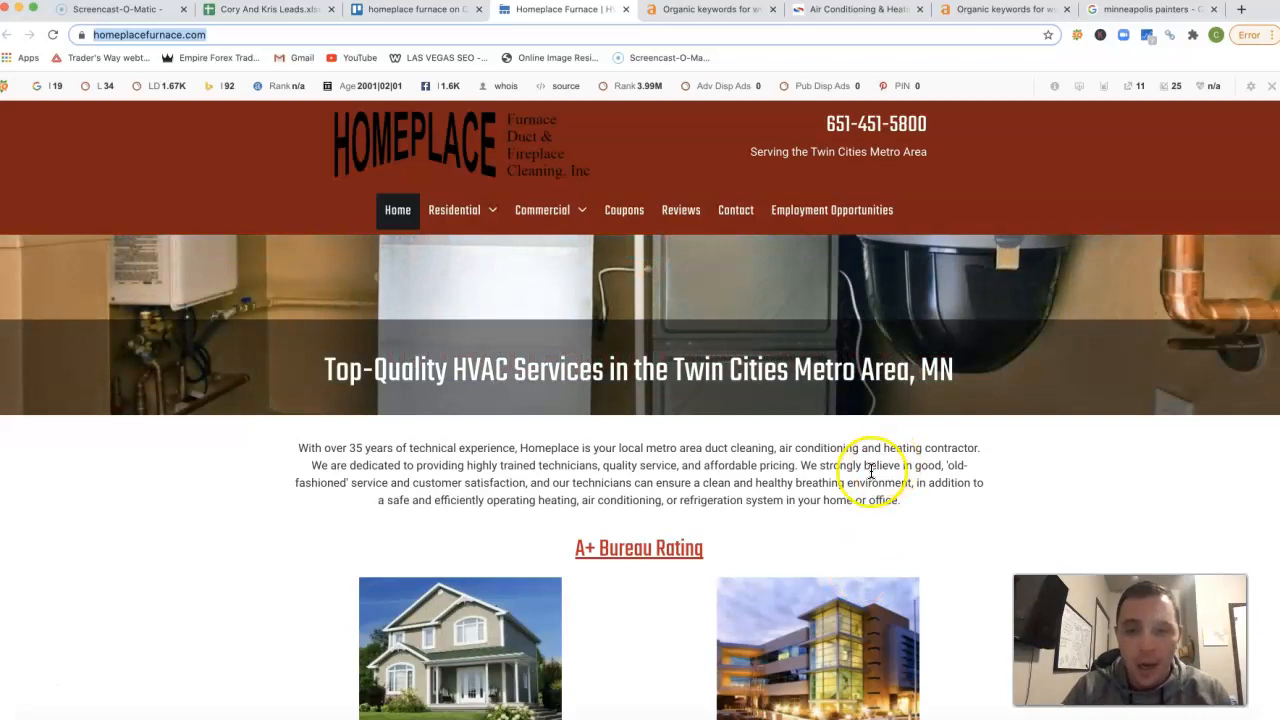
scroll(down, 3)
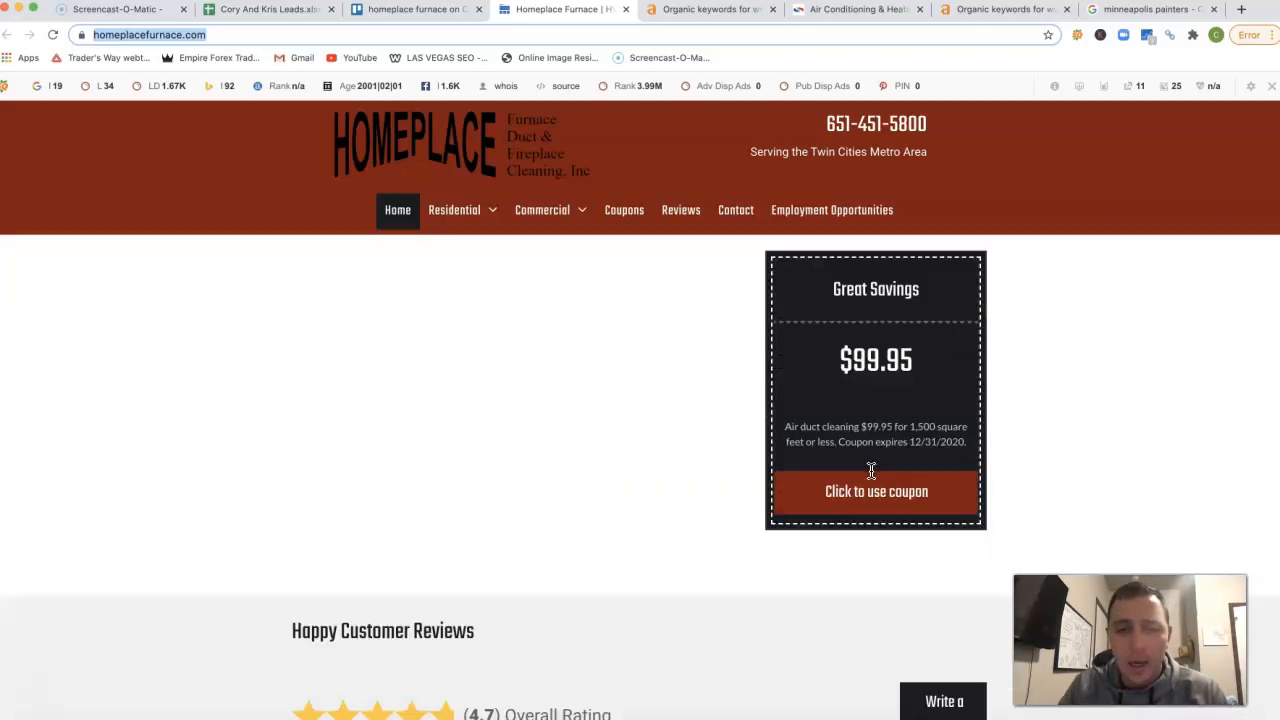
scroll(down, 3)
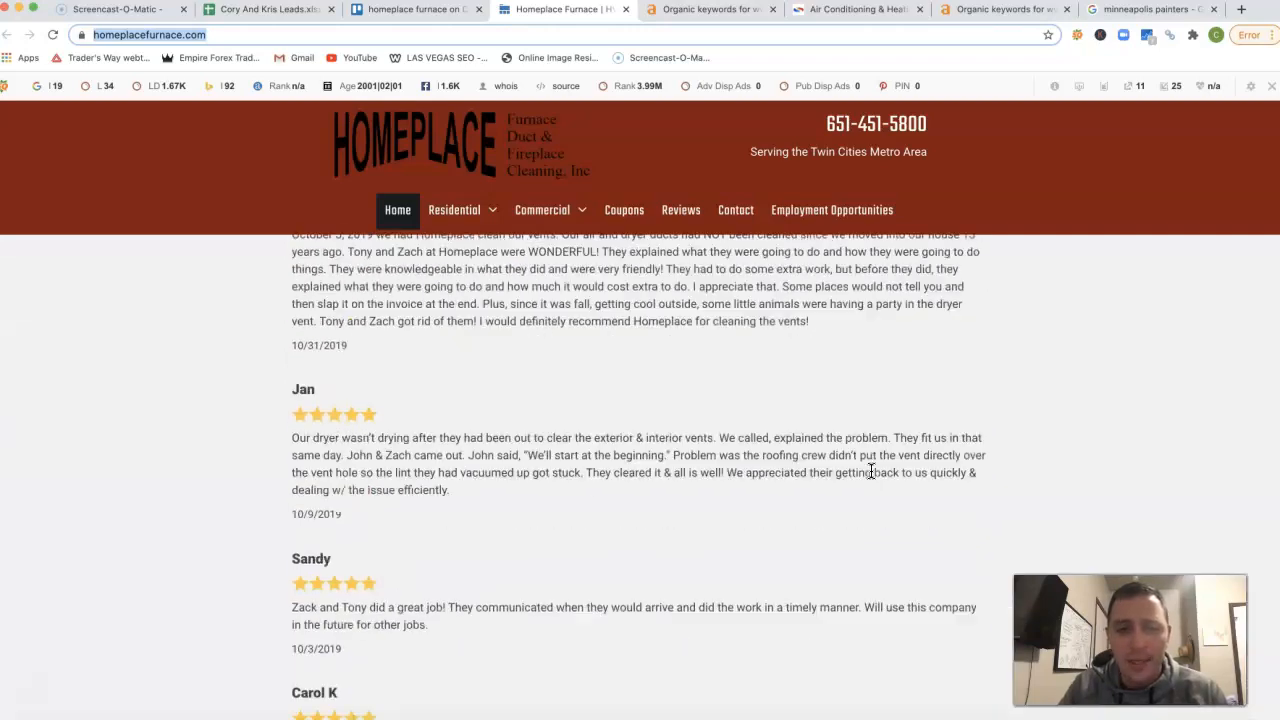
scroll(up, 3)
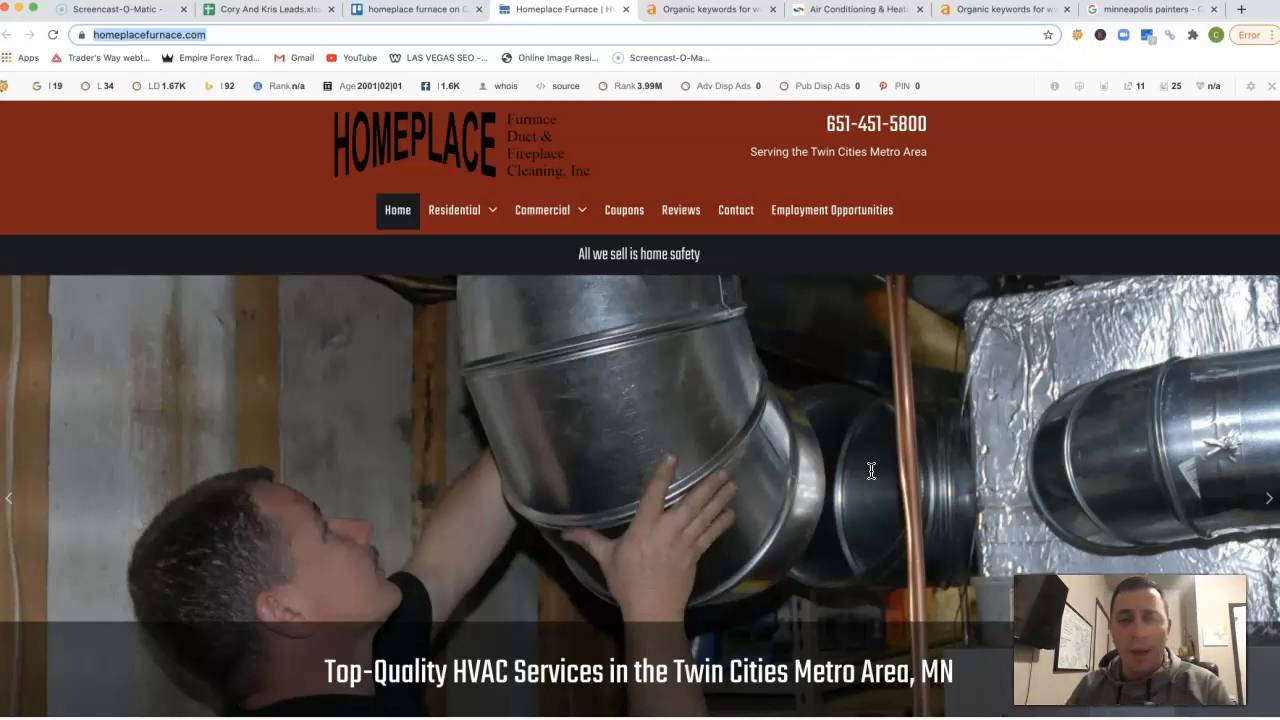
Step: Cancel the unwanted save-image prompt and switch to the Minneapolis painters Google results tab
scroll(down, 3)
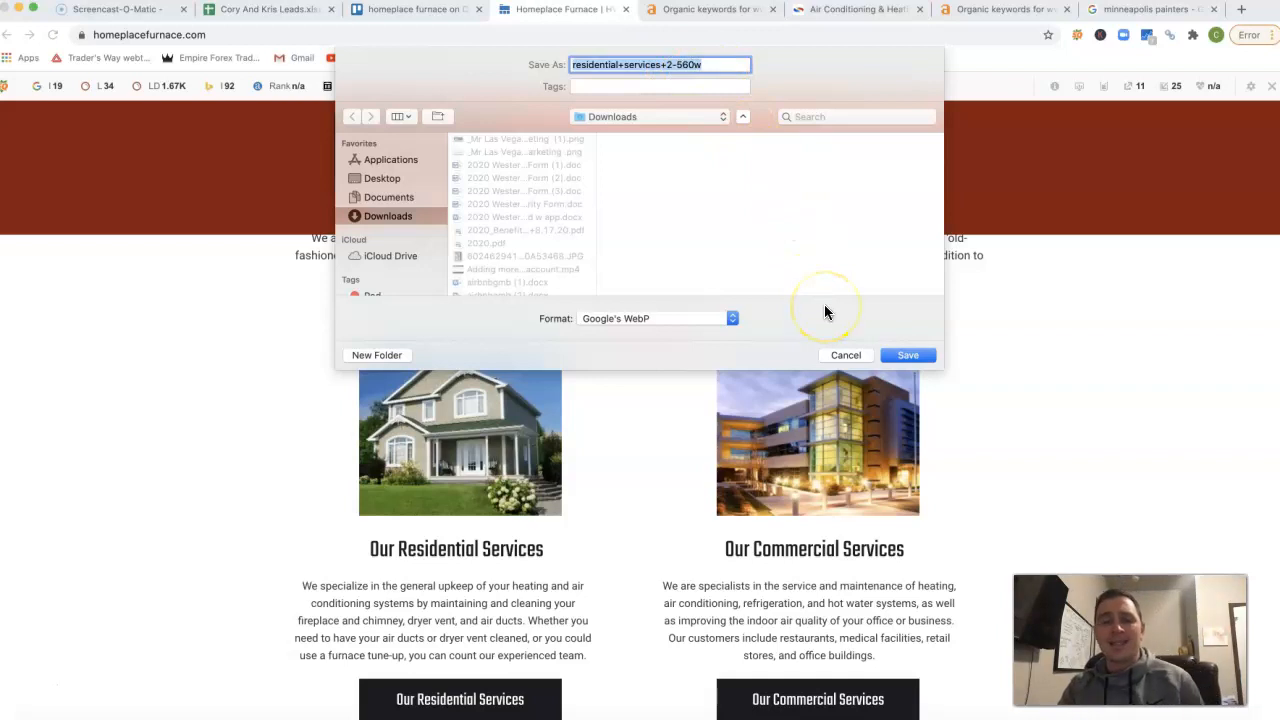
mouse_move(958, 340)
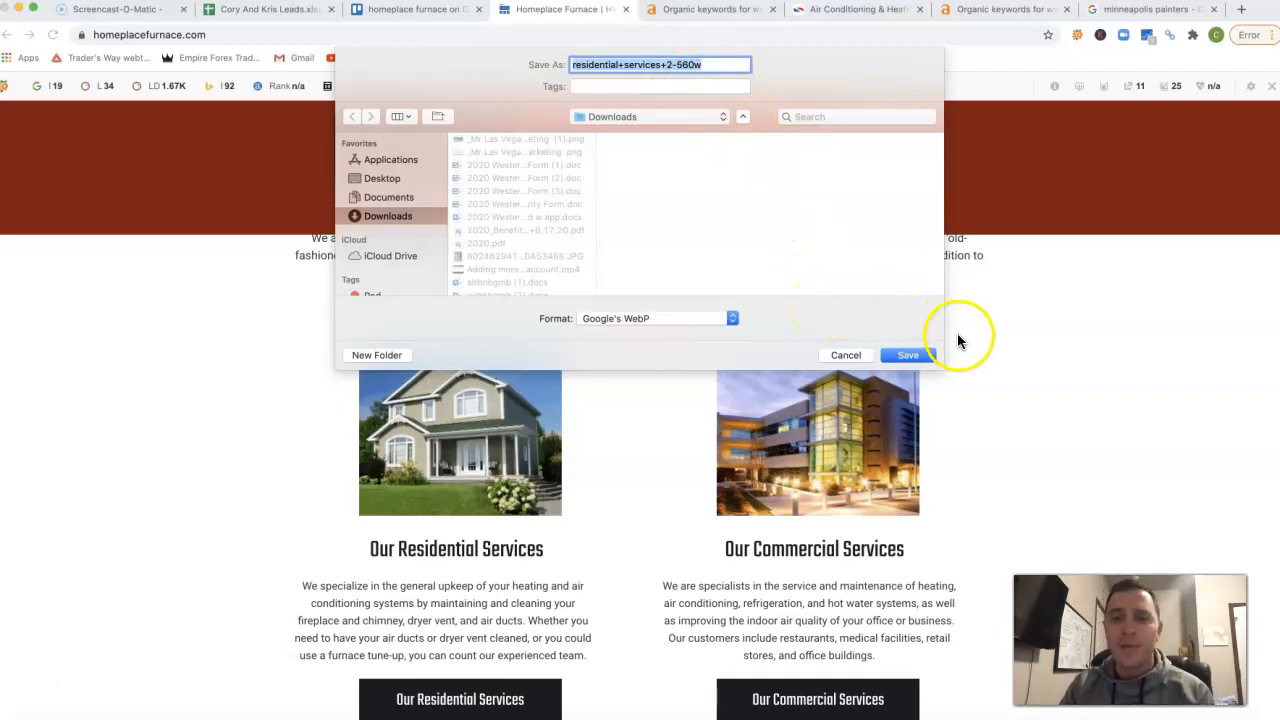
click(907, 355)
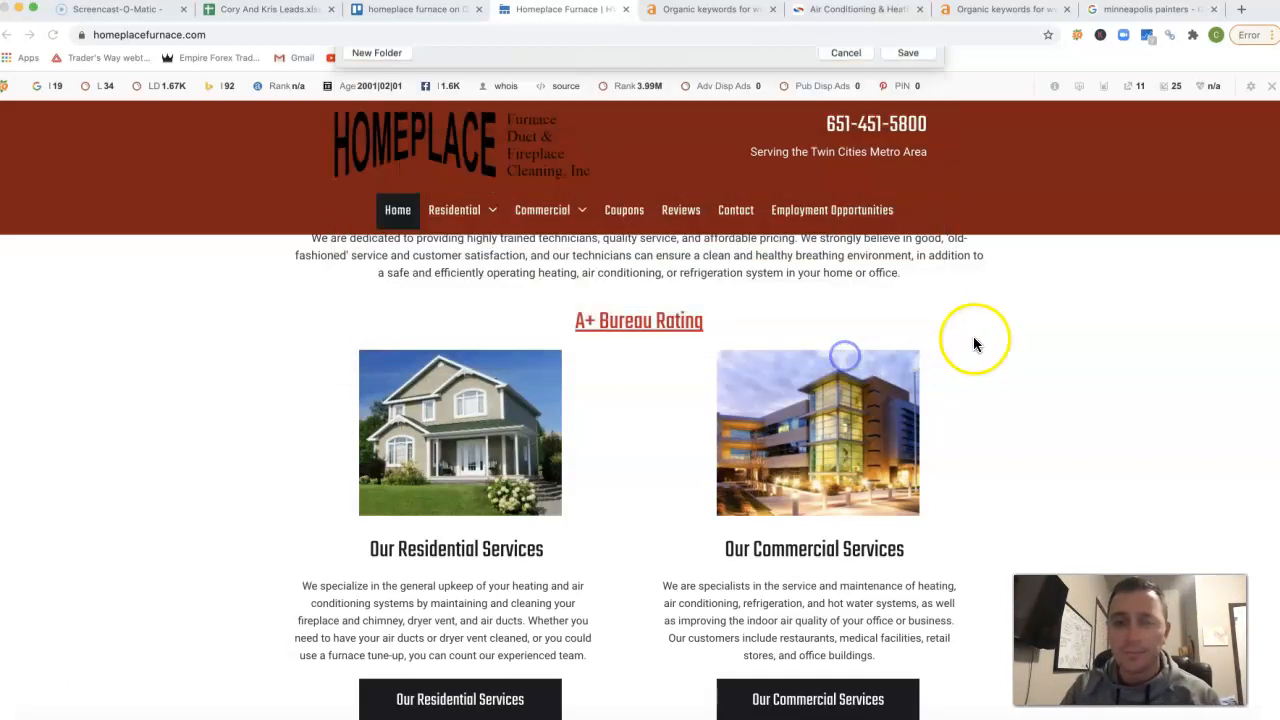
click(1150, 9)
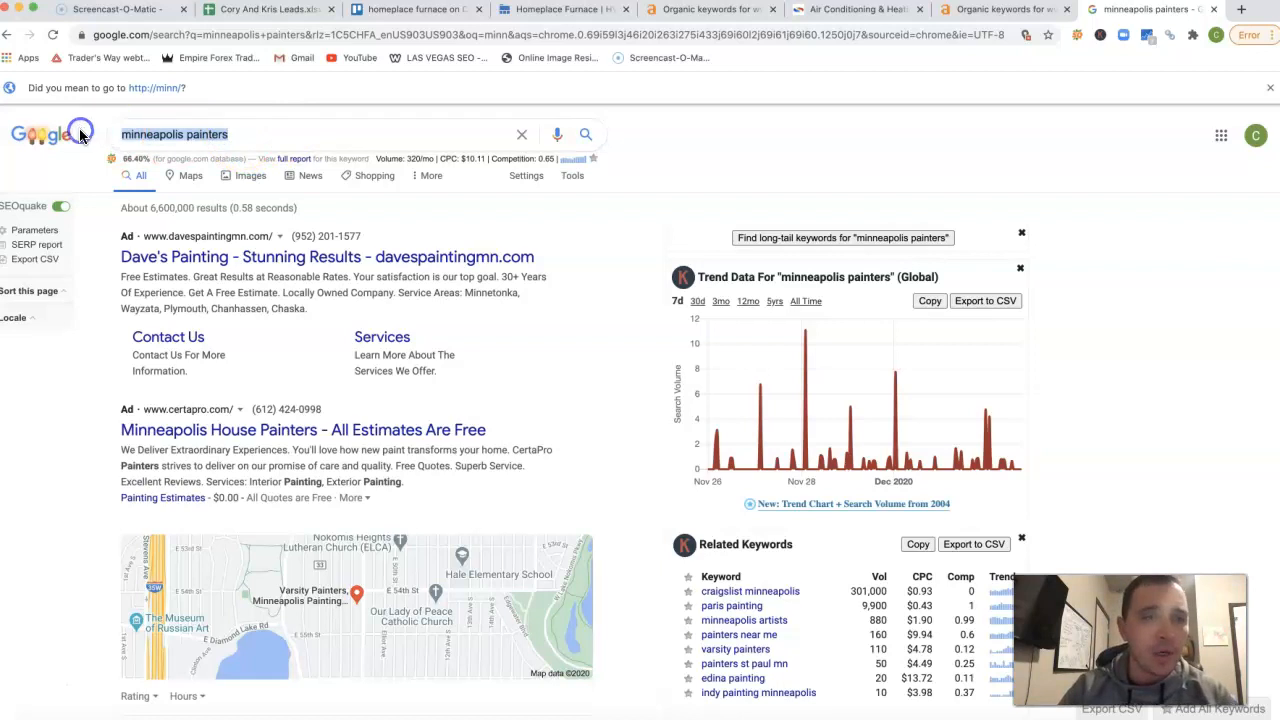
Step: Search Google for 'twin cities hvac' and scroll through the sponsored, map and organic results
text(twin ci)
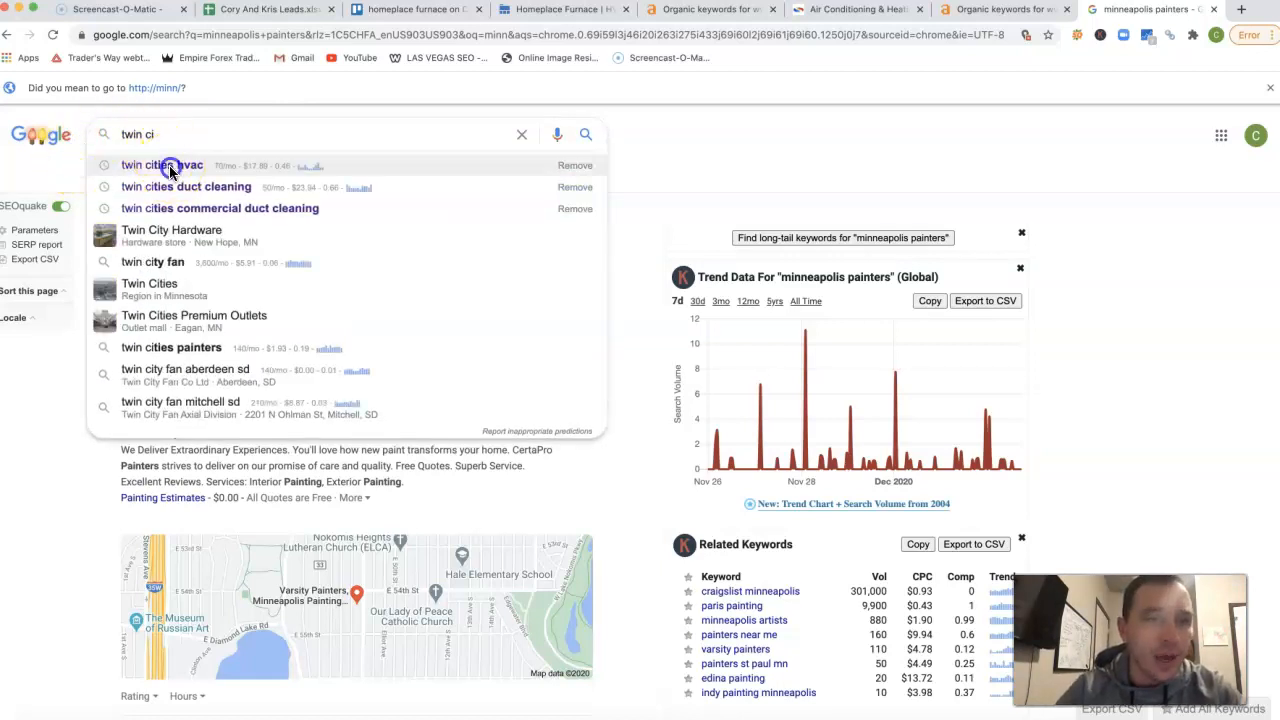
click(161, 165)
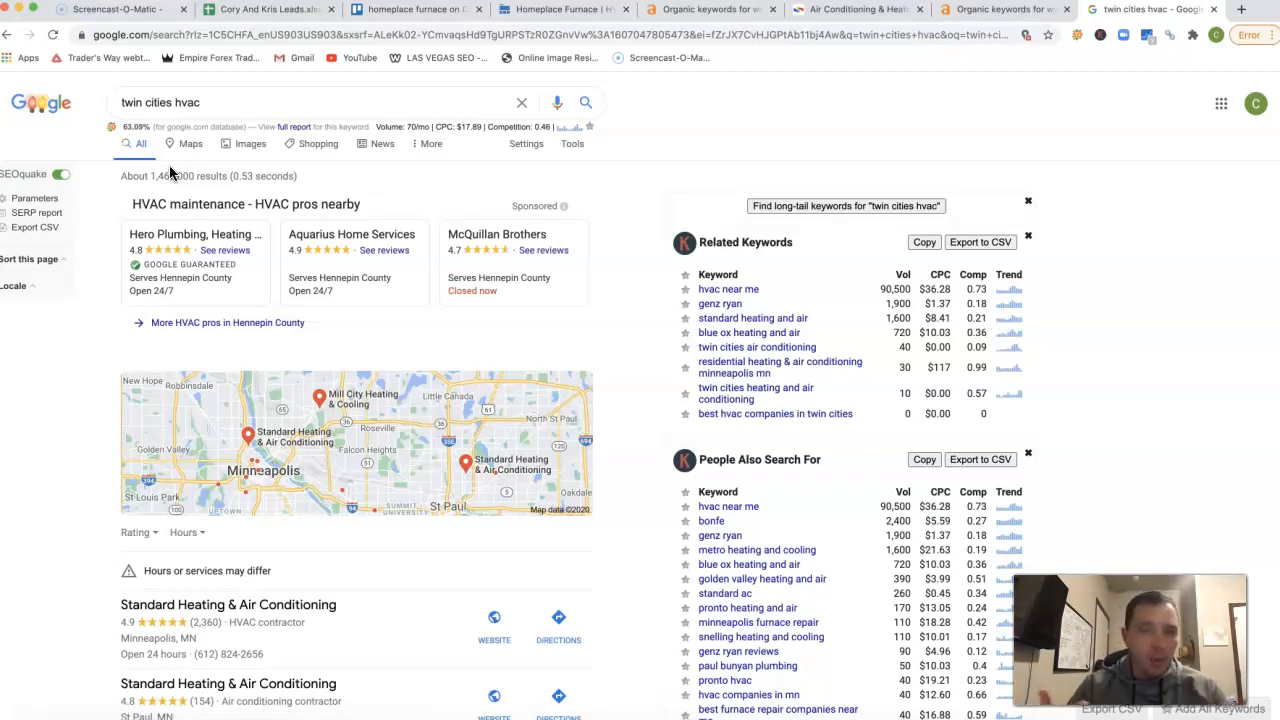
mouse_move(203, 172)
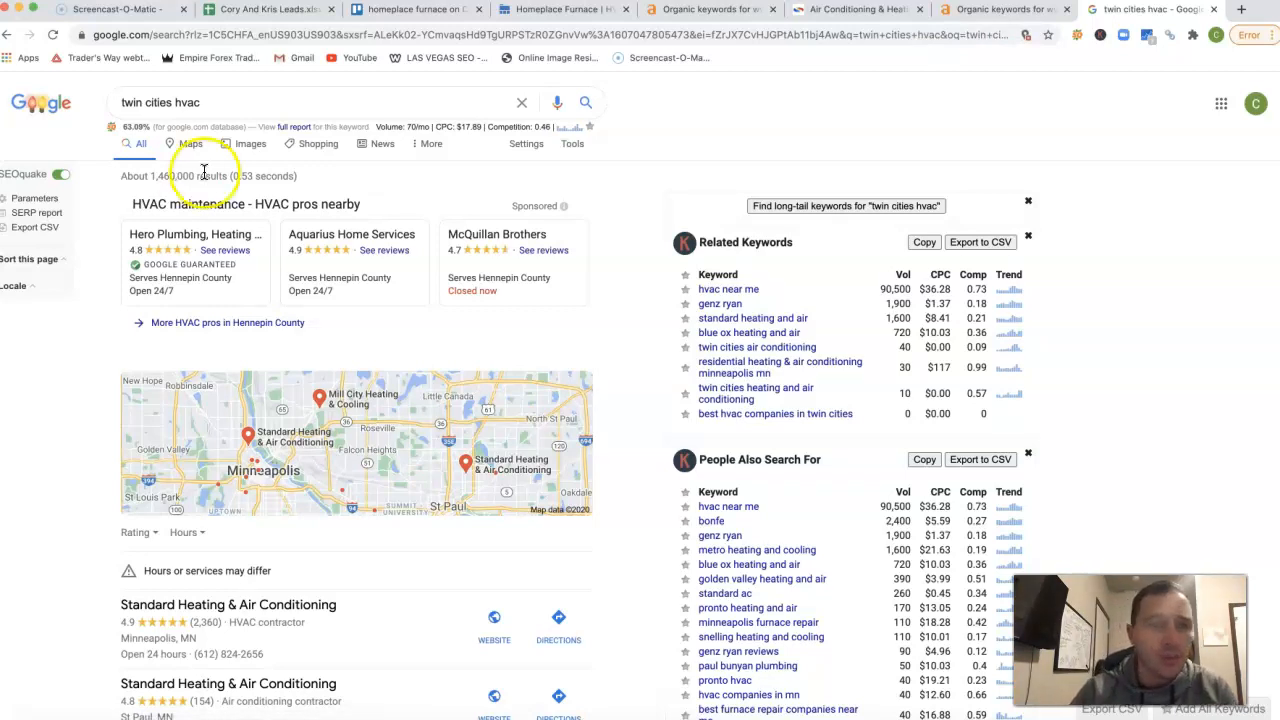
mouse_move(388, 258)
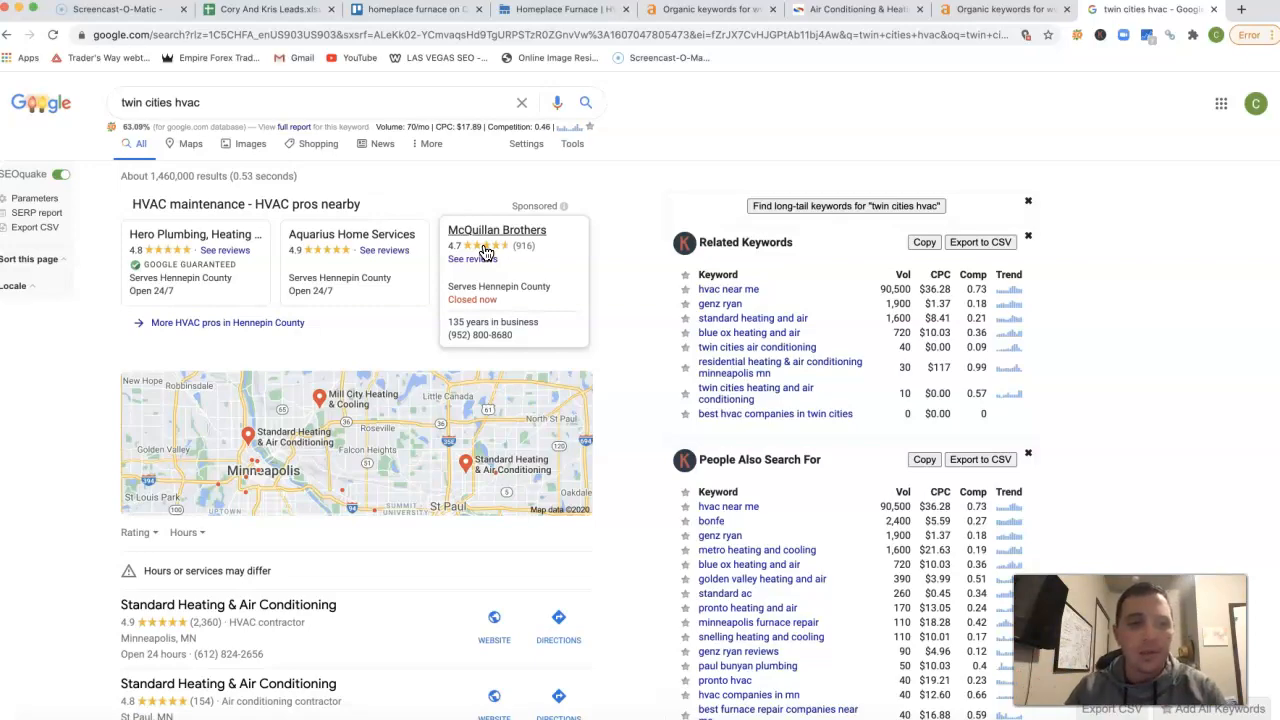
scroll(down, 3)
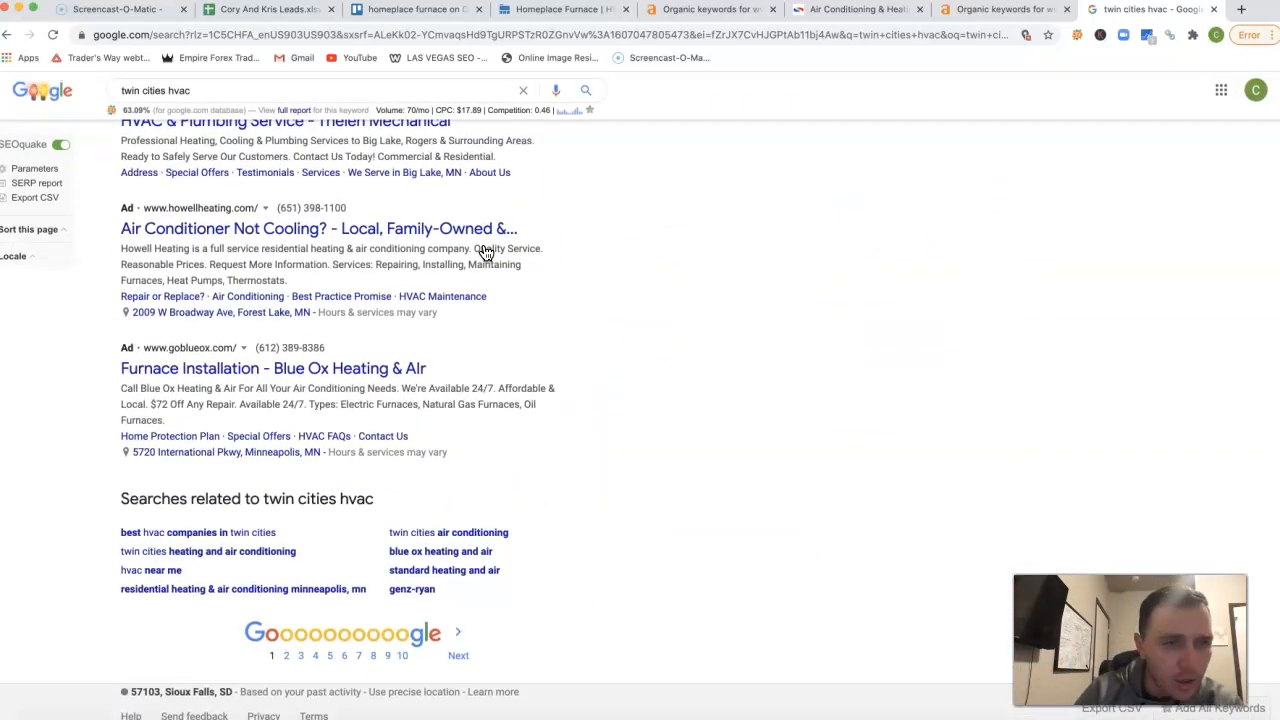
scroll(up, 3)
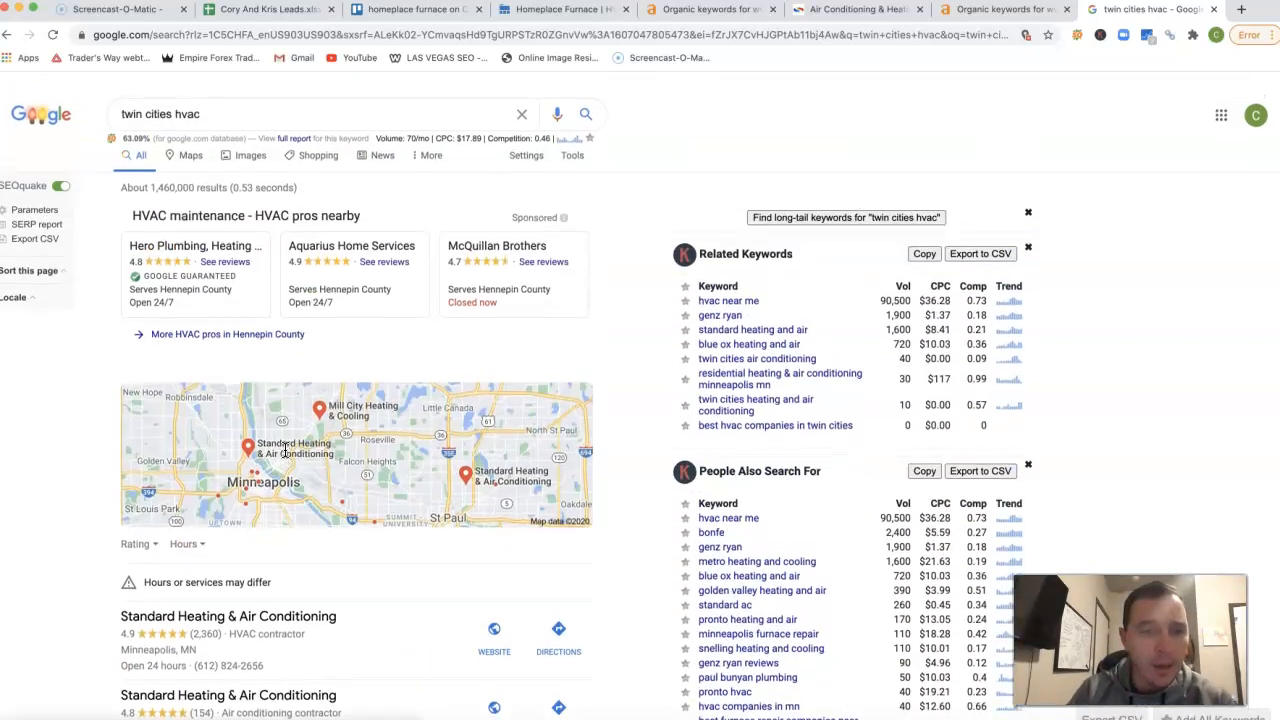
scroll(down, 3)
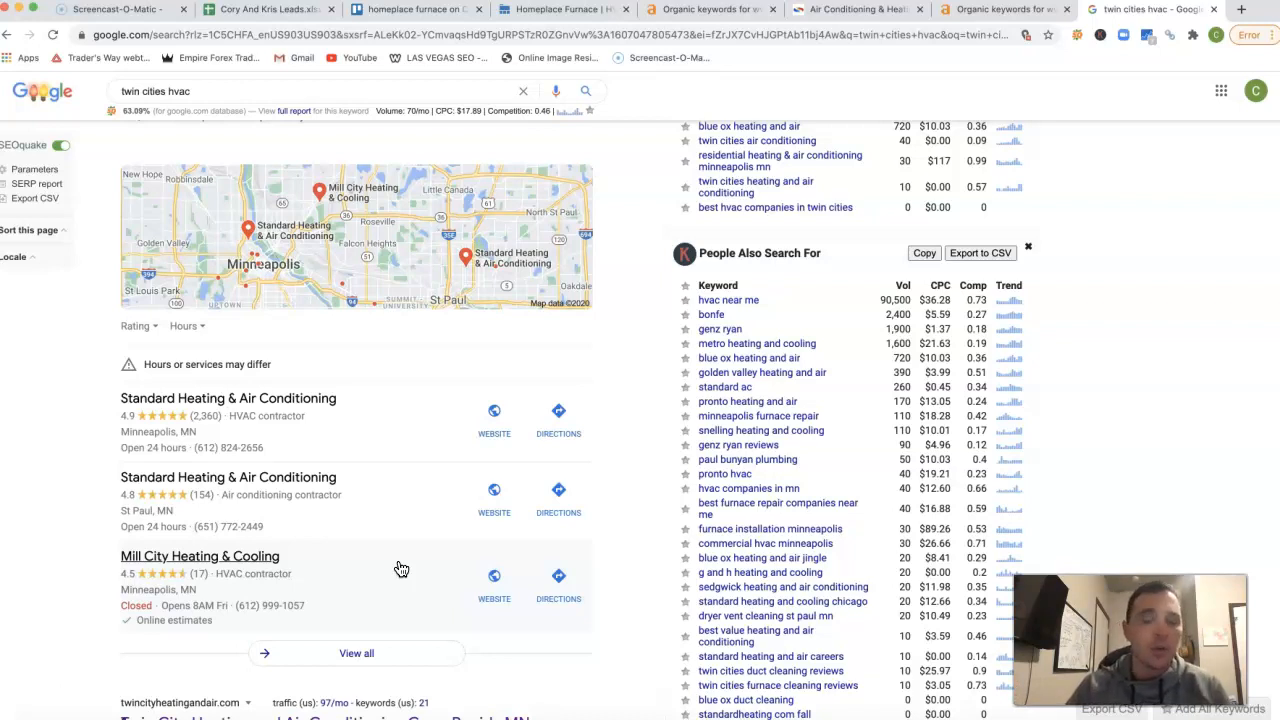
mouse_move(323, 466)
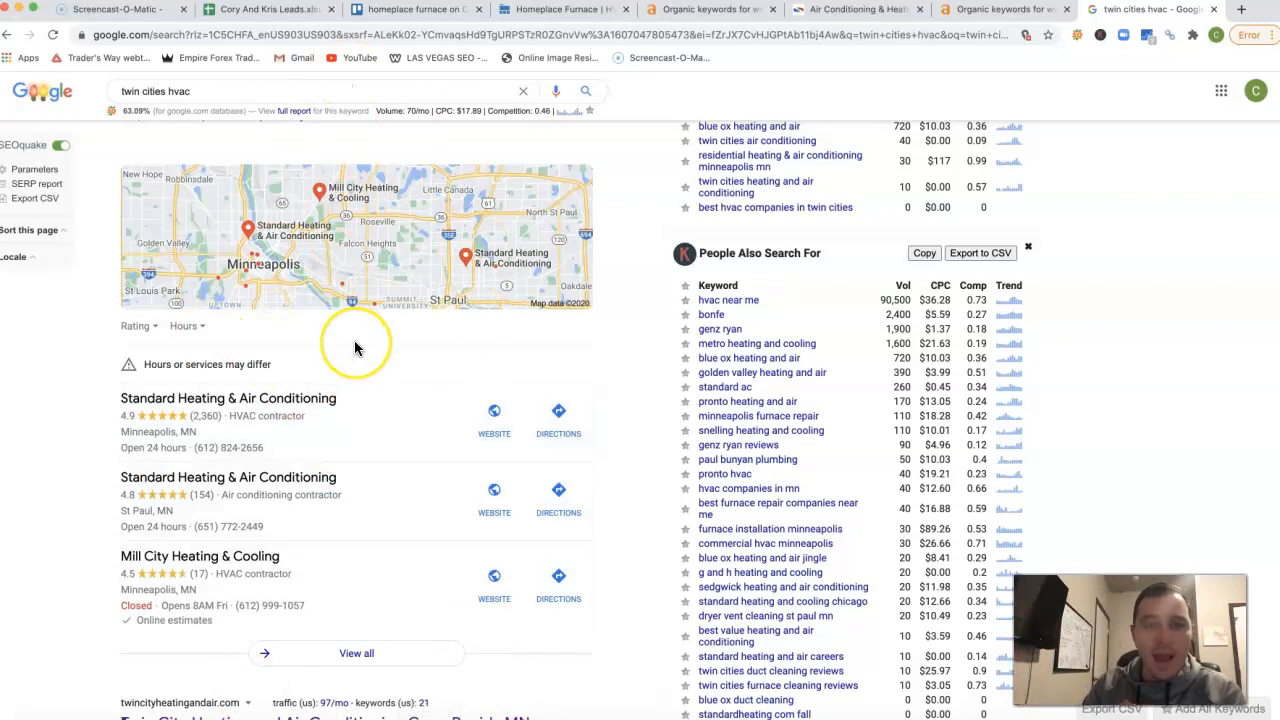
Step: Scroll further through the twin cities hvac results, then switch to the Ahrefs homeplacefurnace.com keywords tab
scroll(down, 3)
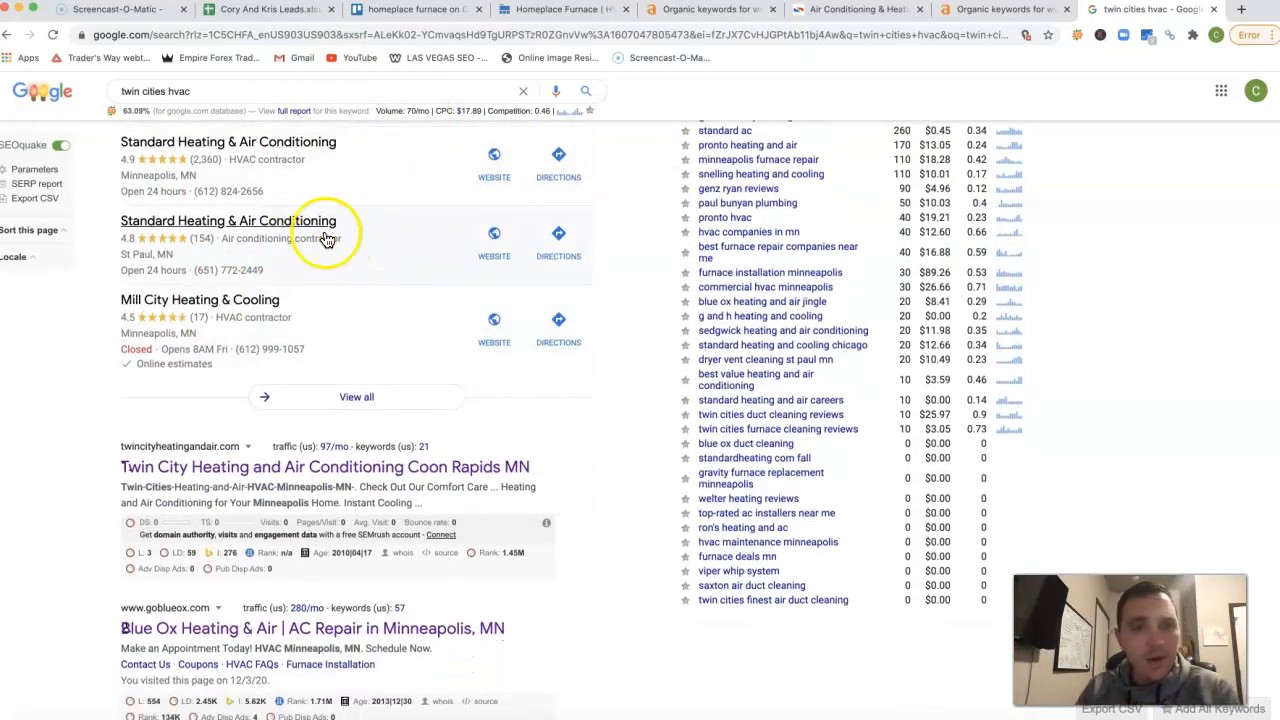
scroll(down, 3)
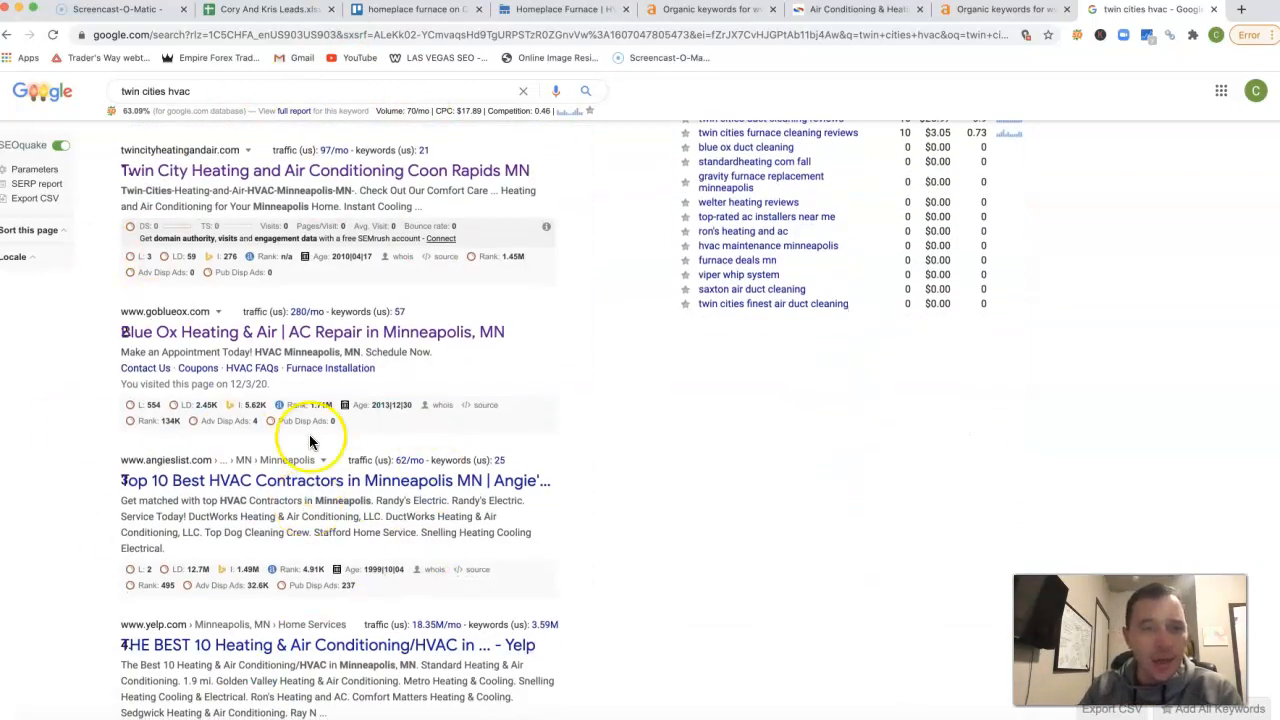
scroll(down, 3)
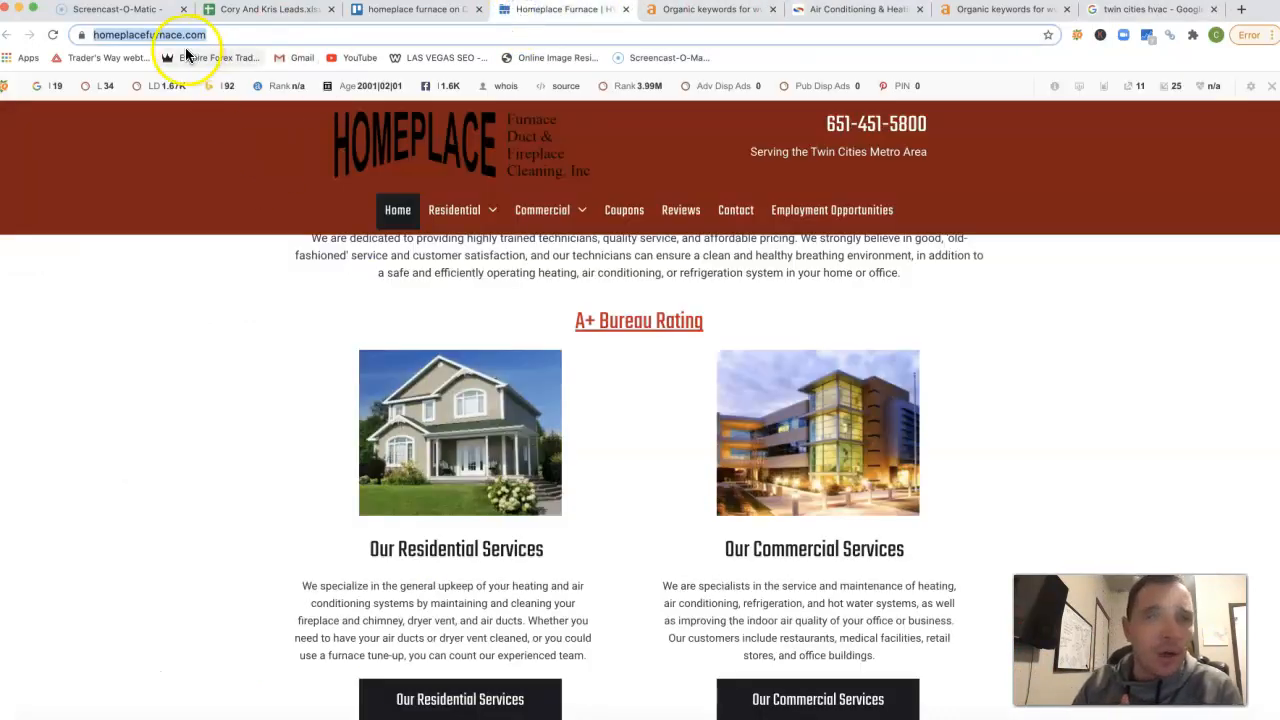
click(710, 9)
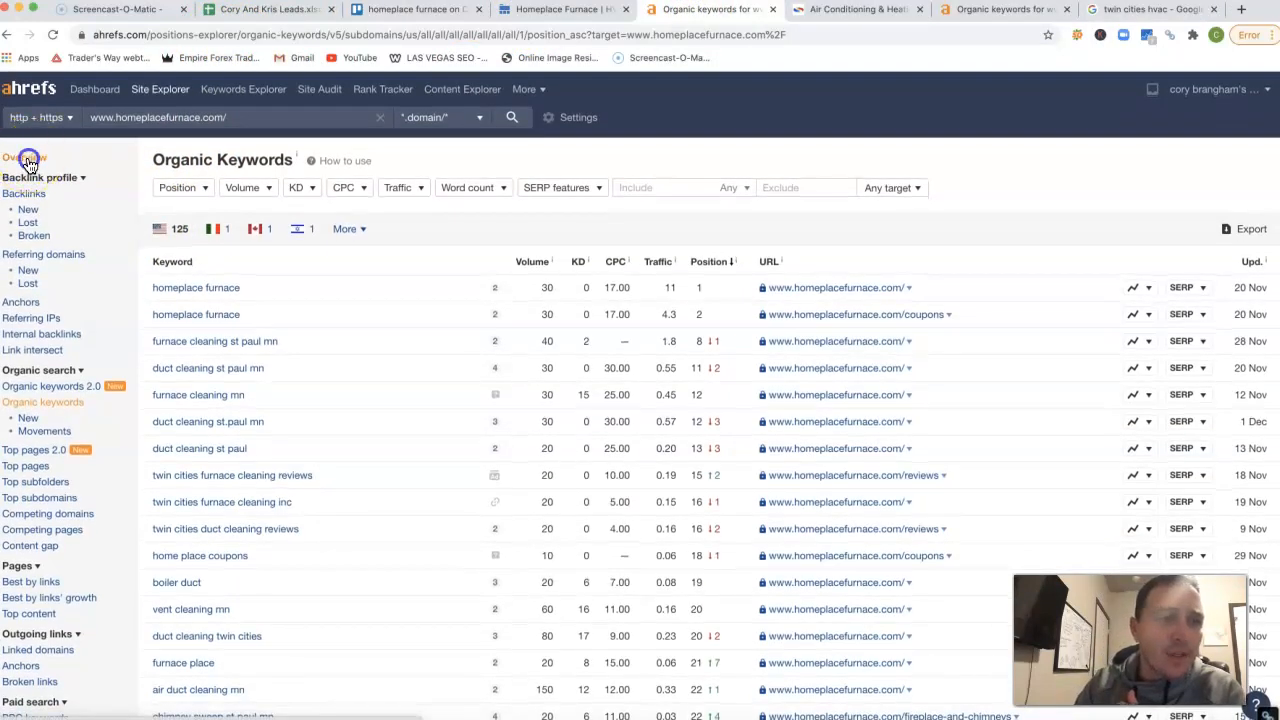
click(24, 157)
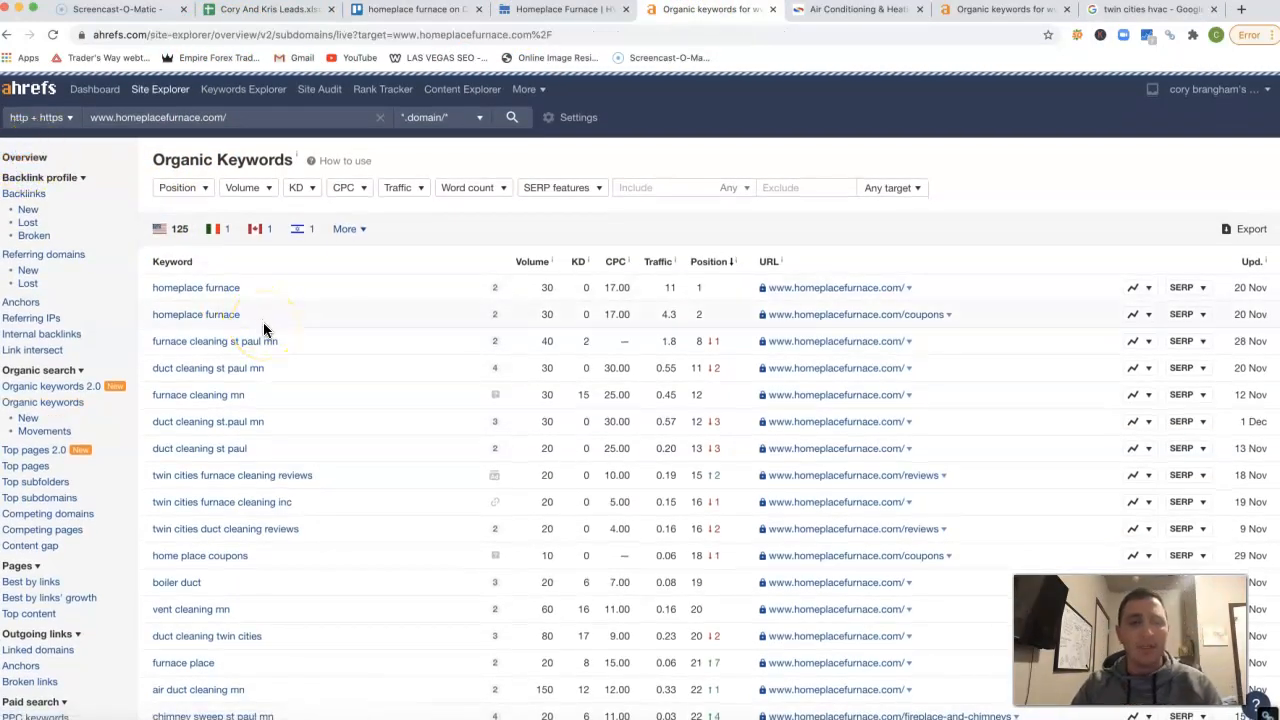
Step: View the homeplacefurnace.com Ahrefs Overview: DR 8, 1.15K backlinks, 116 referring domains, 131 keywords
click(24, 157)
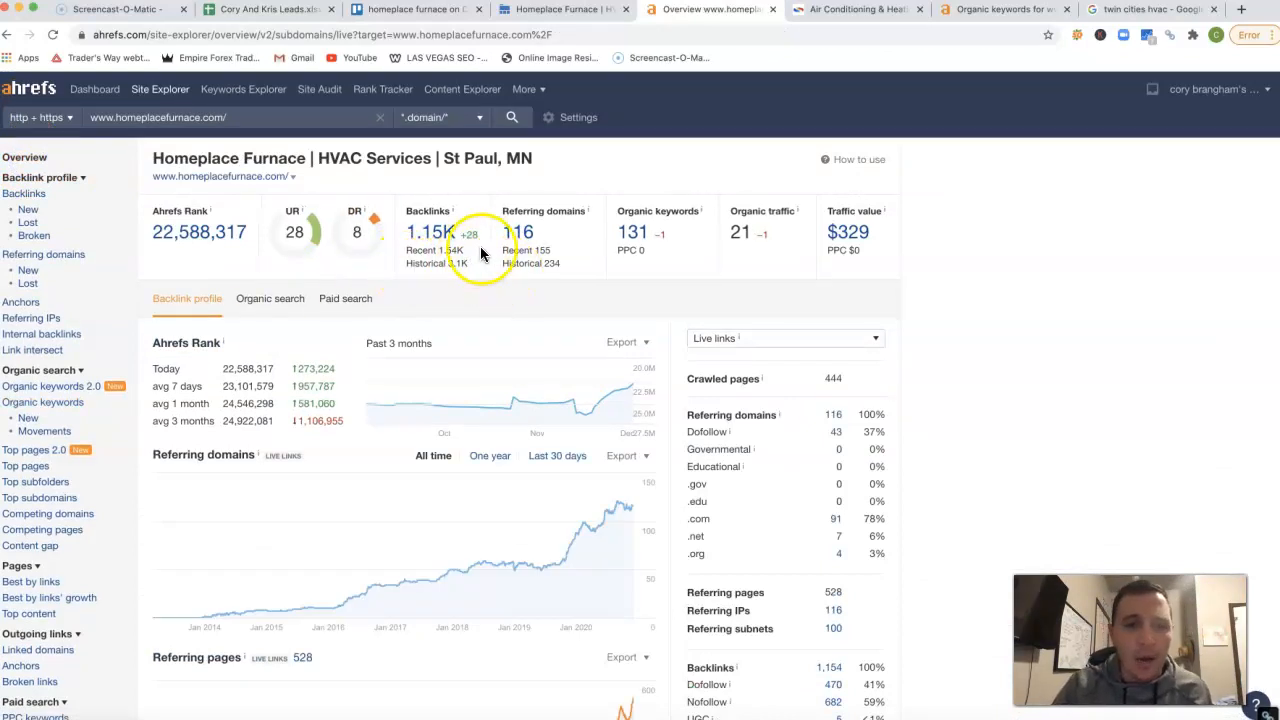
mouse_move(526, 240)
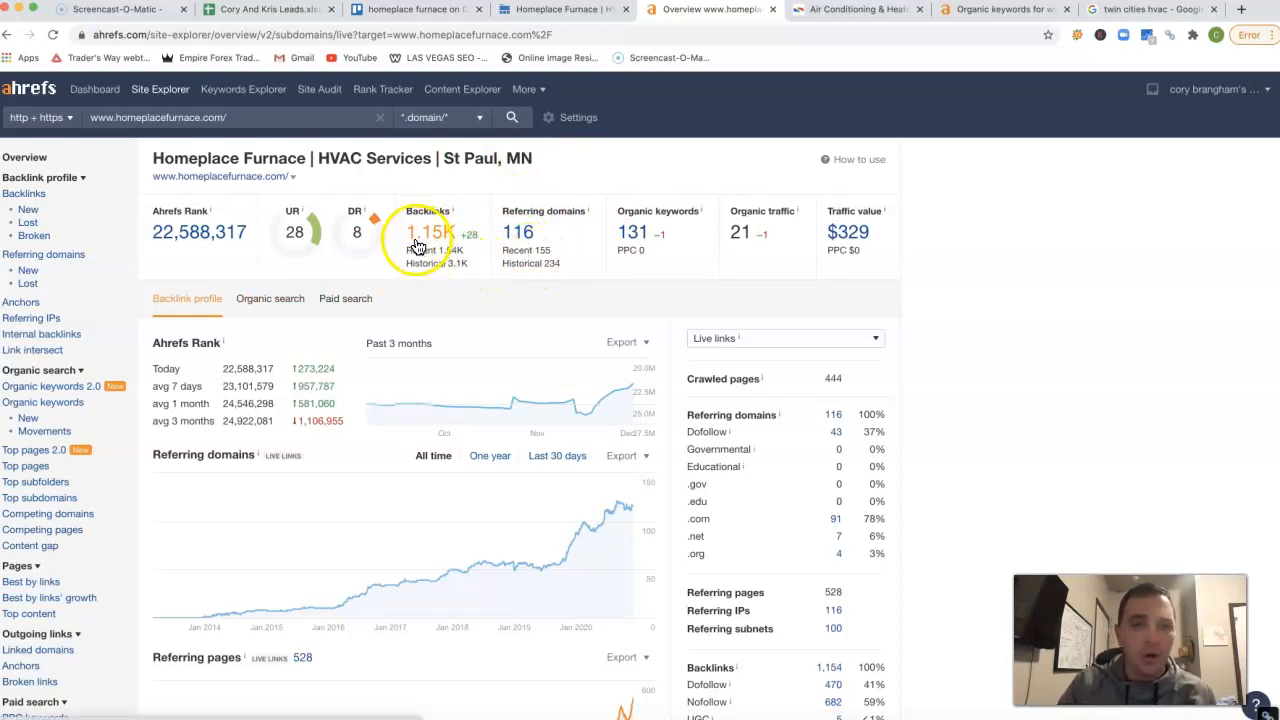
mouse_move(492, 267)
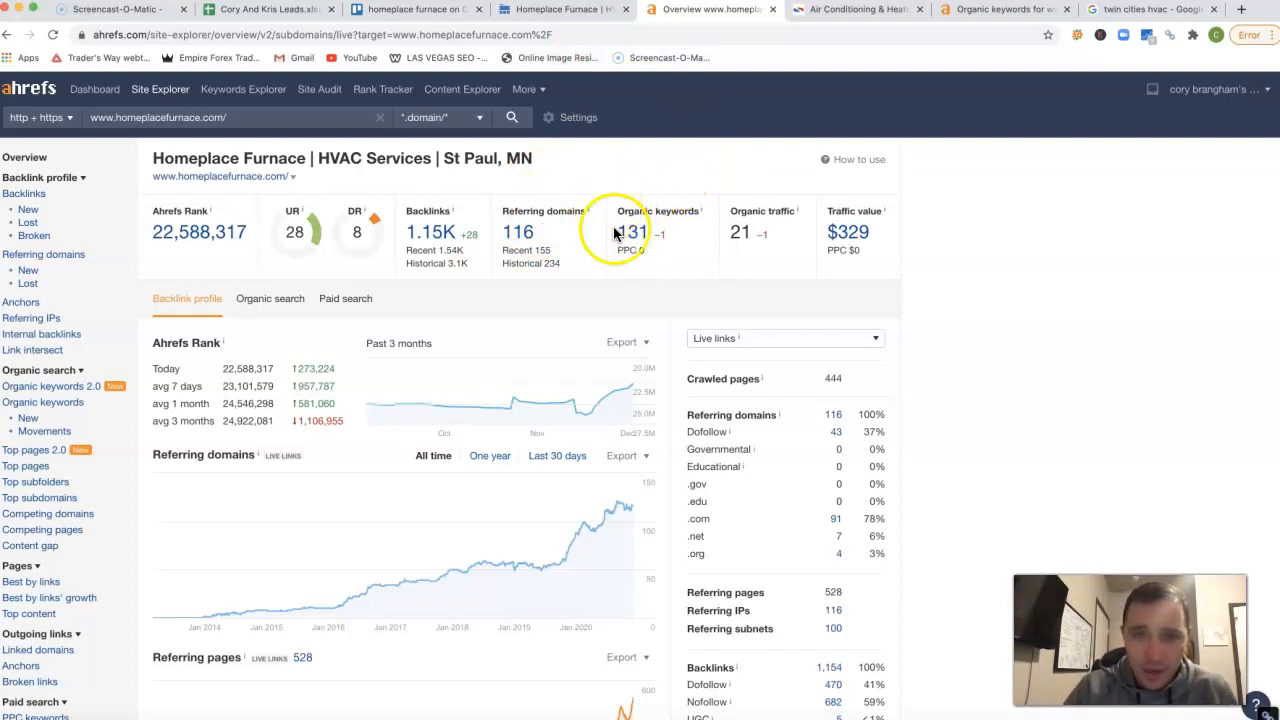
mouse_move(645, 237)
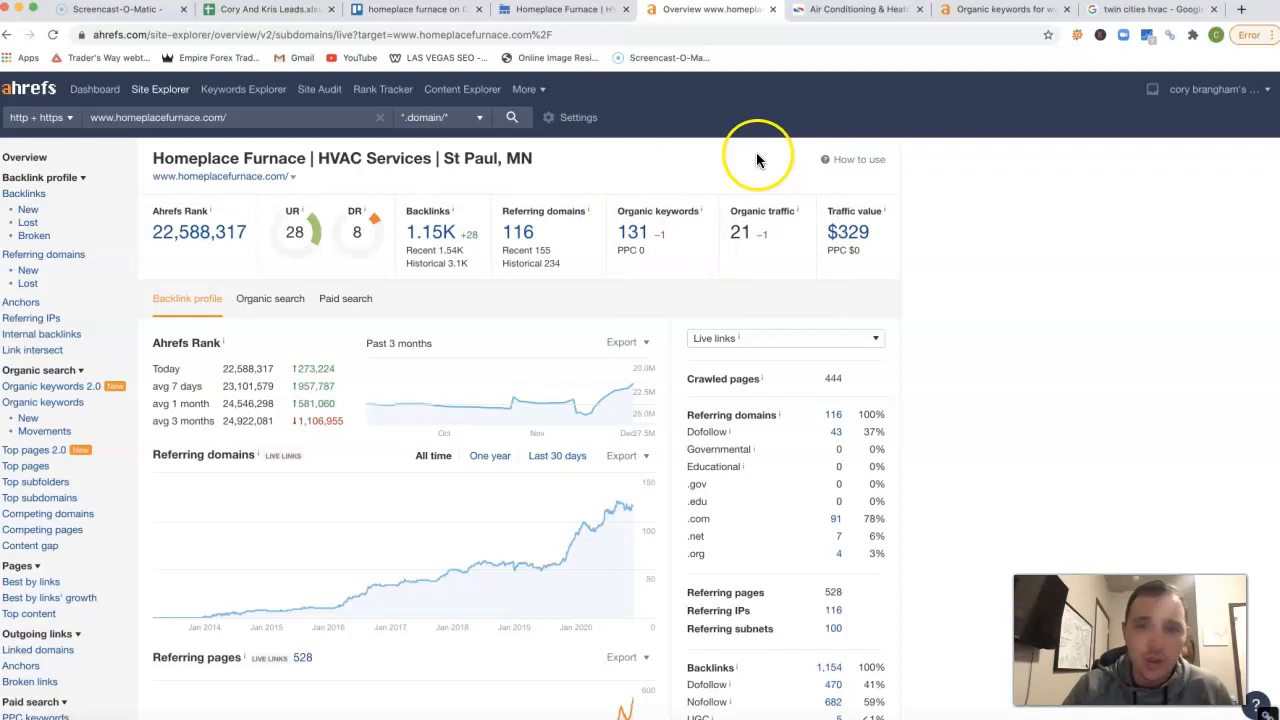
mouse_move(800, 303)
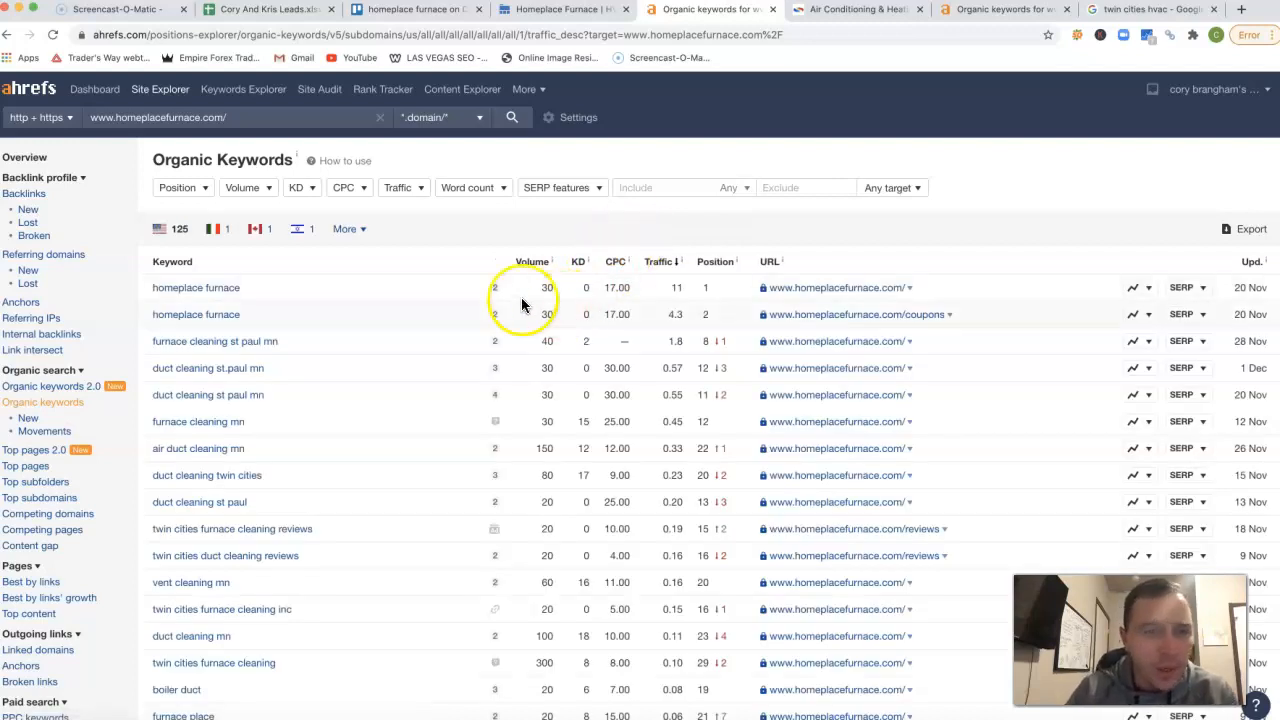
mouse_move(268, 338)
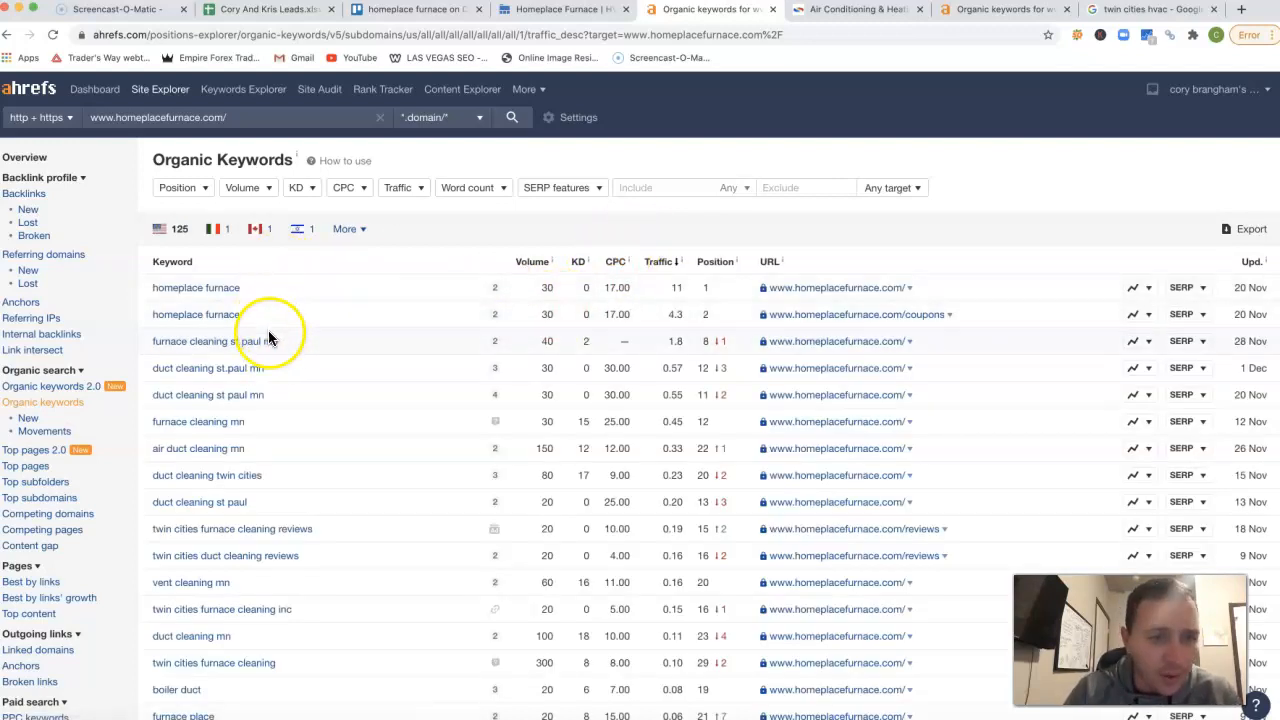
Step: Scroll the traffic-sorted keyword list from 'homeplace furnace' down to commercial refrigeration service
scroll(down, 3)
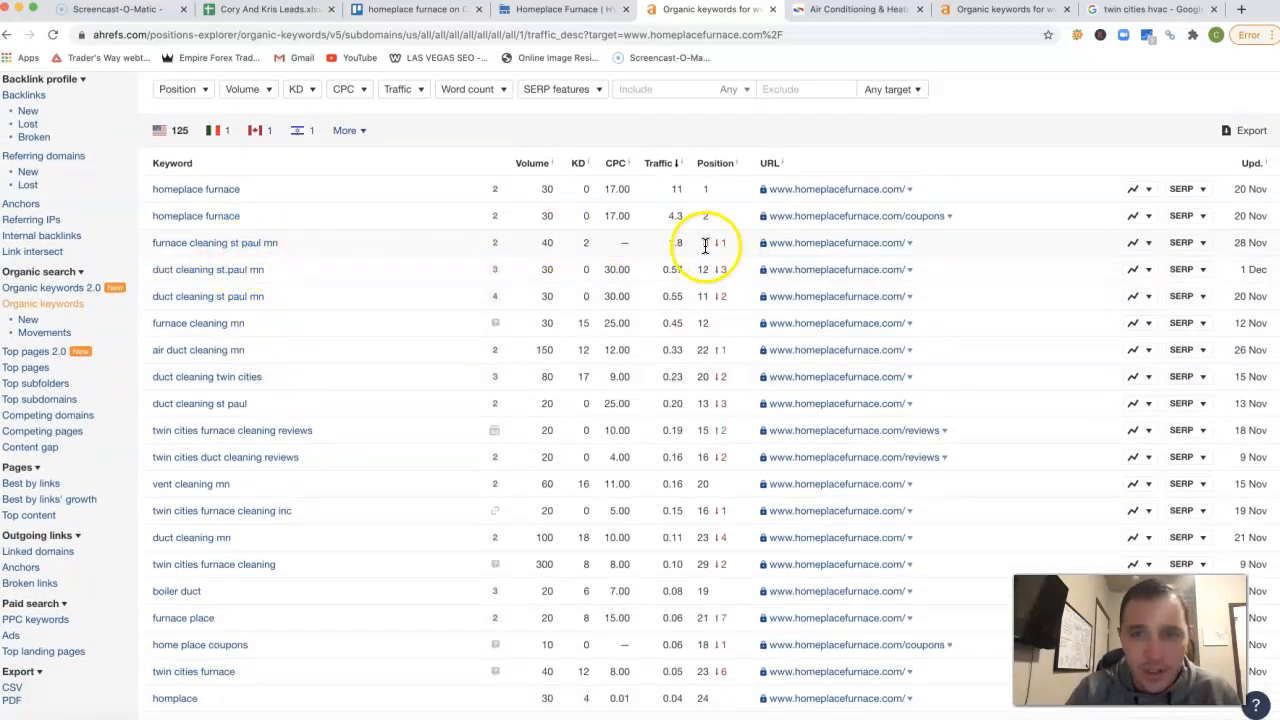
mouse_move(557, 240)
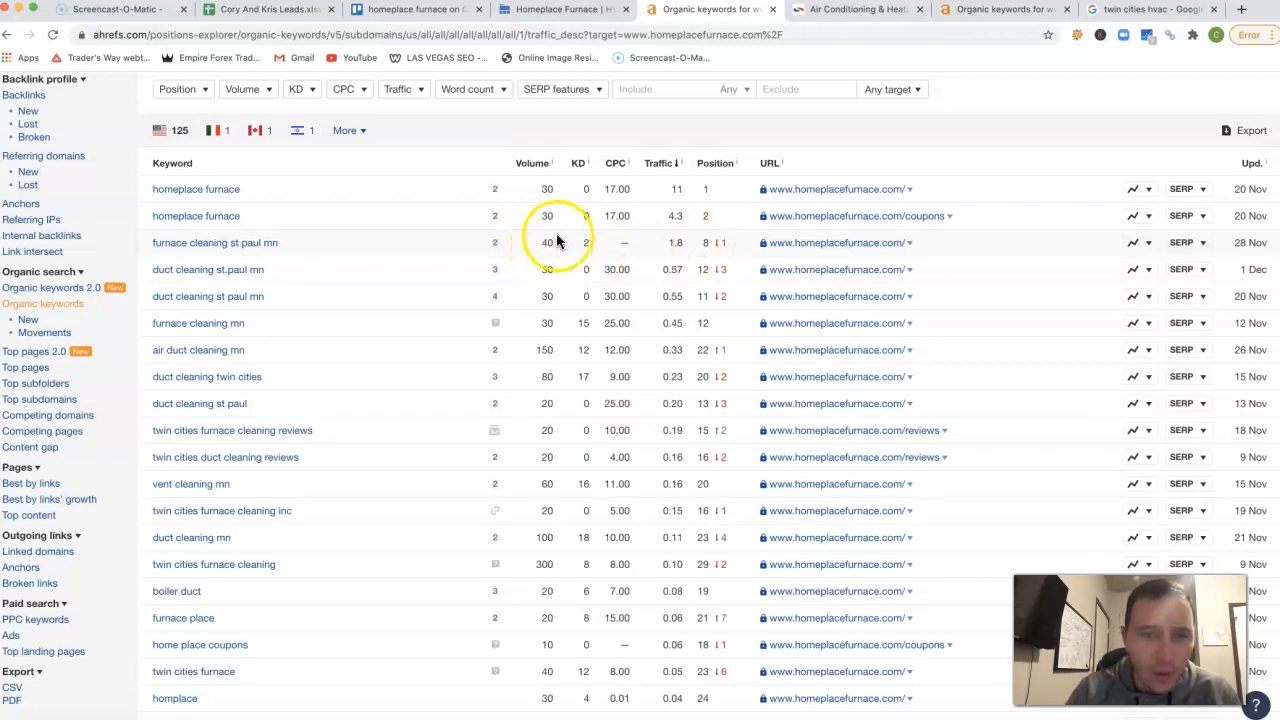
mouse_move(443, 242)
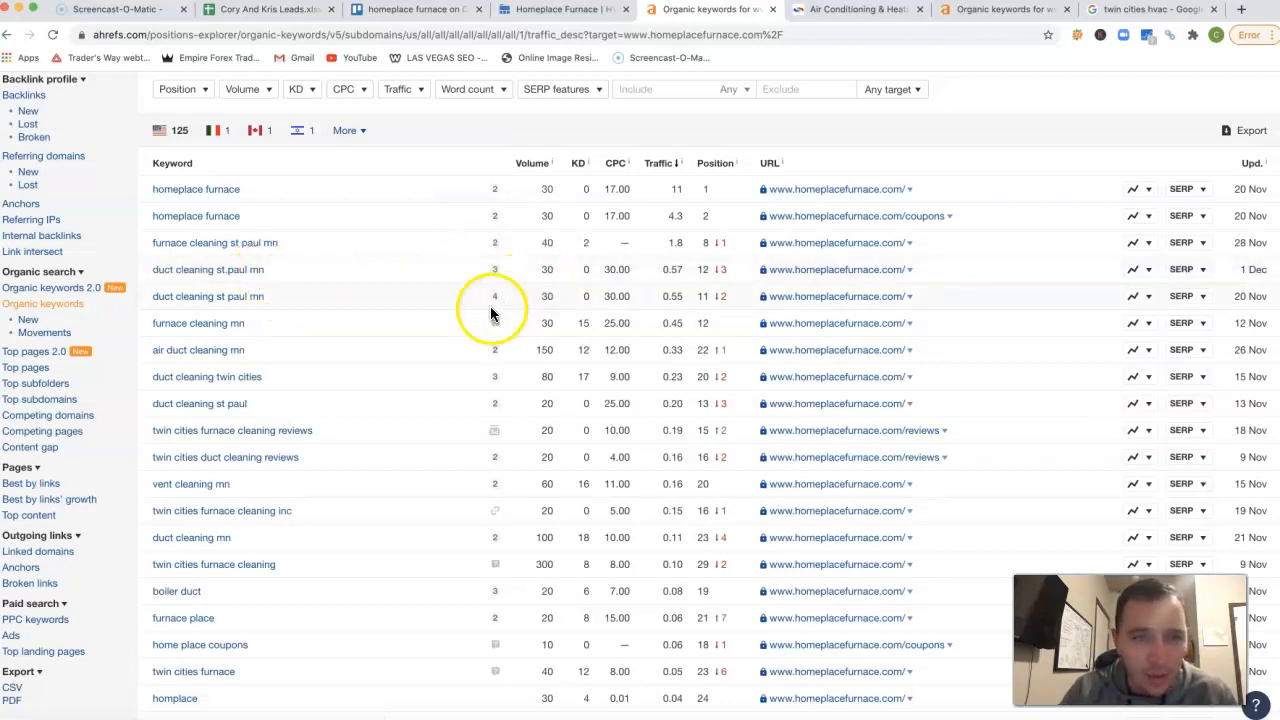
mouse_move(730, 283)
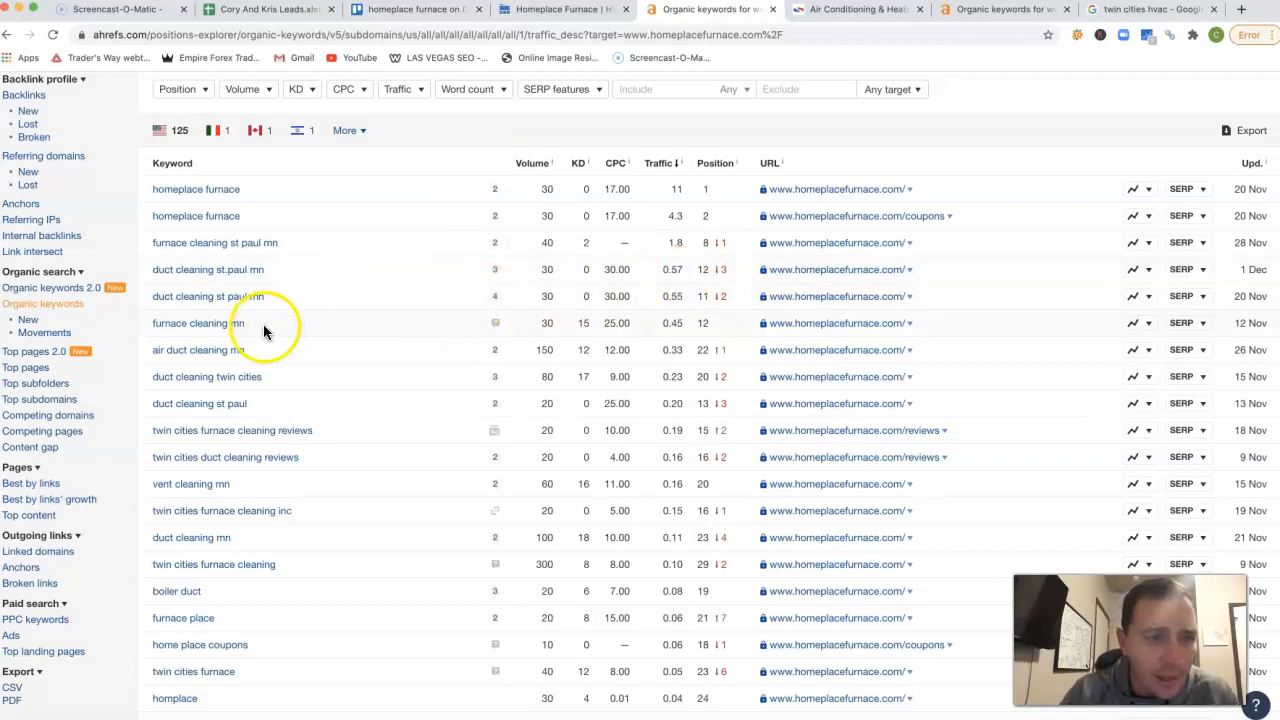
mouse_move(273, 308)
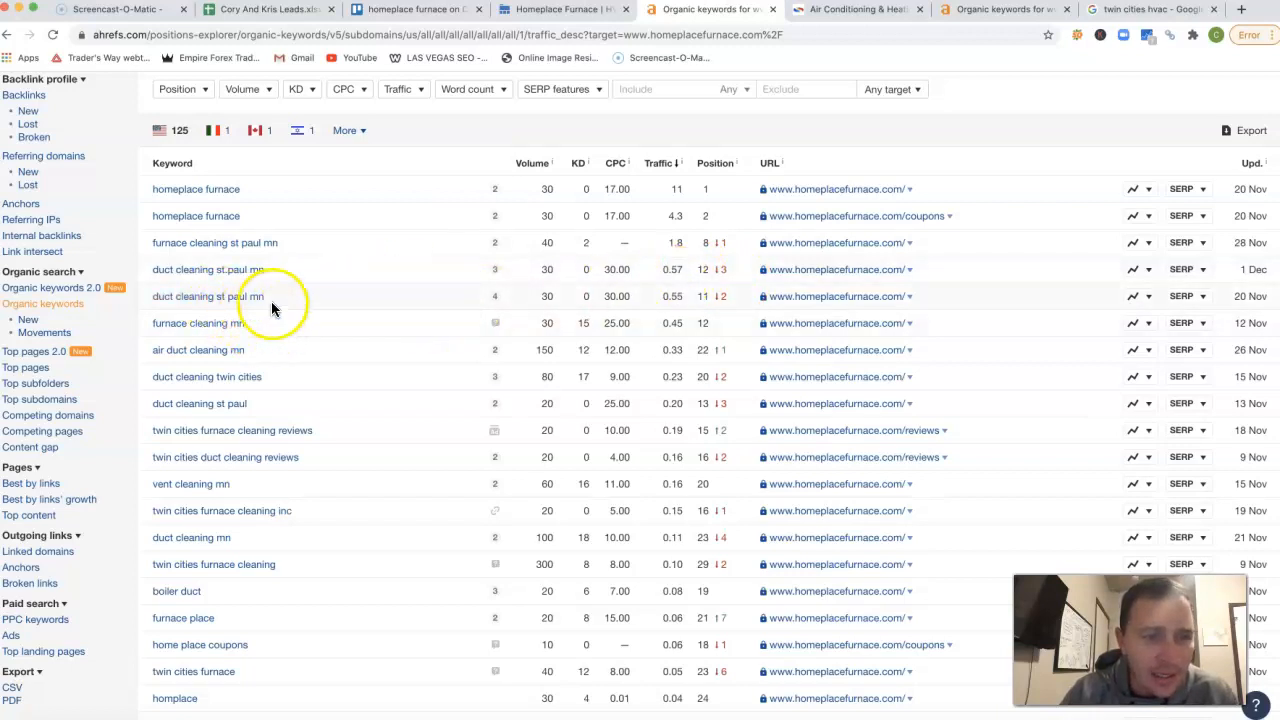
mouse_move(400, 362)
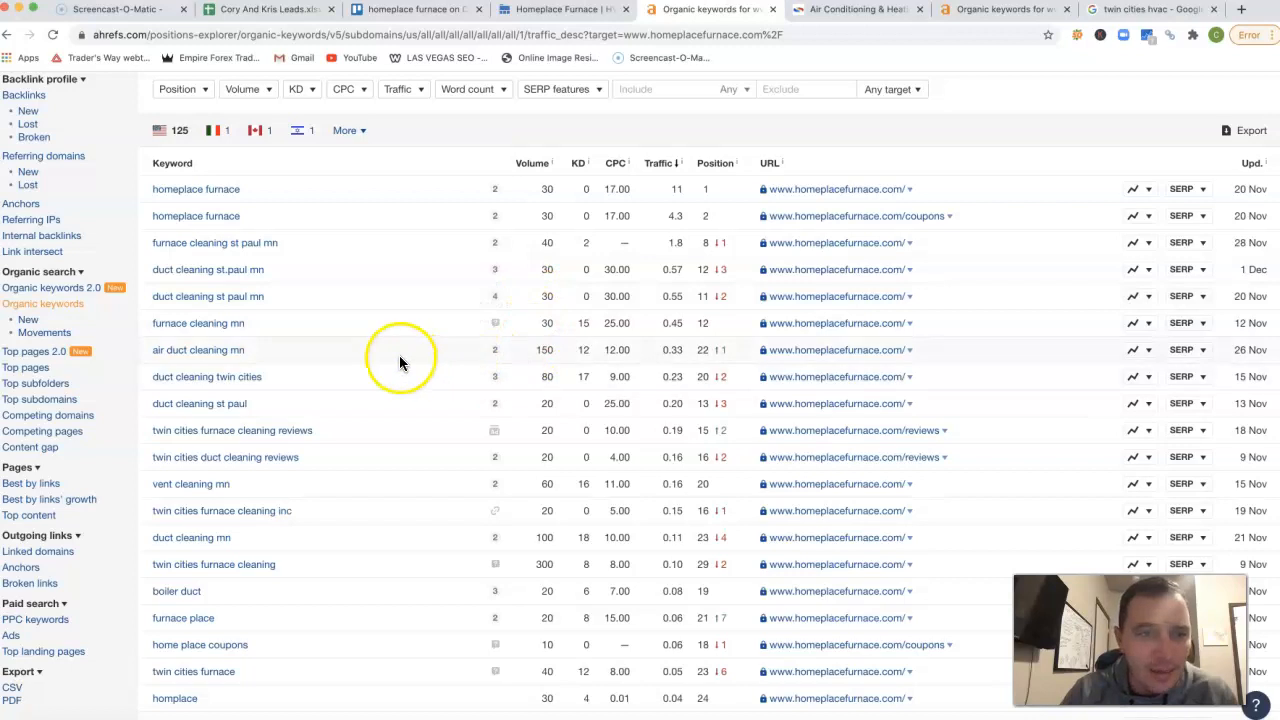
mouse_move(550, 350)
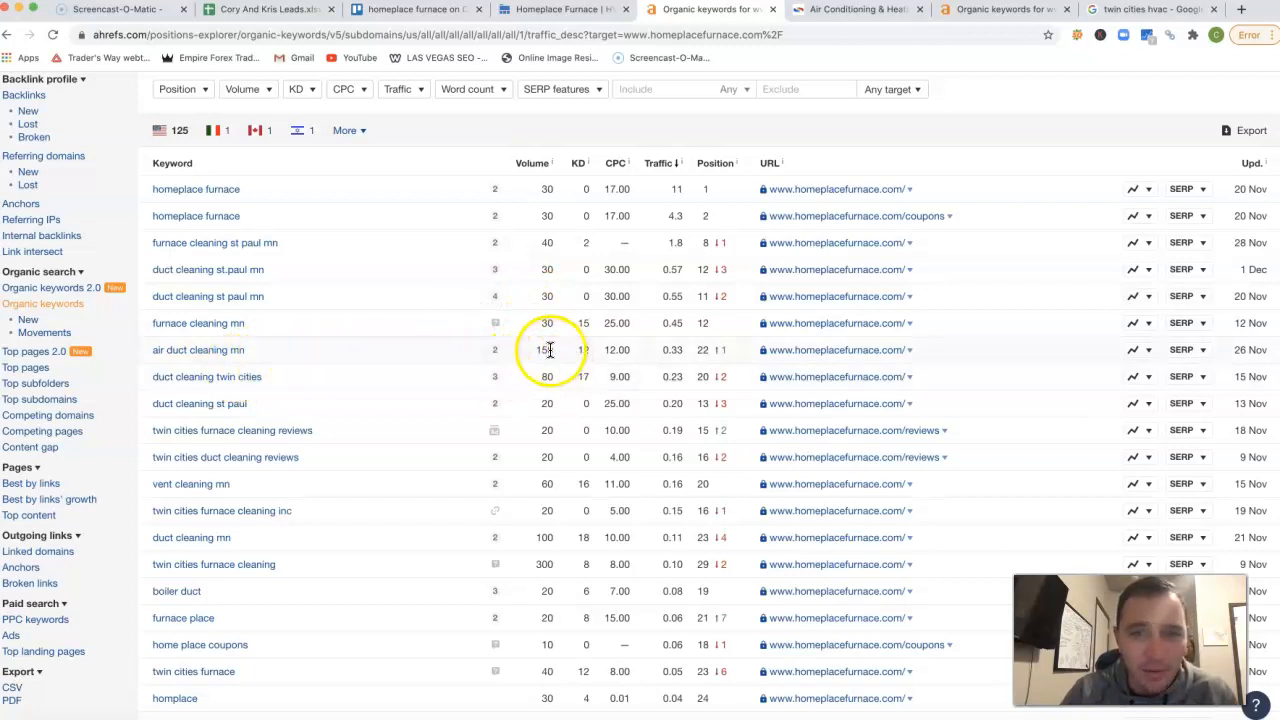
mouse_move(566, 352)
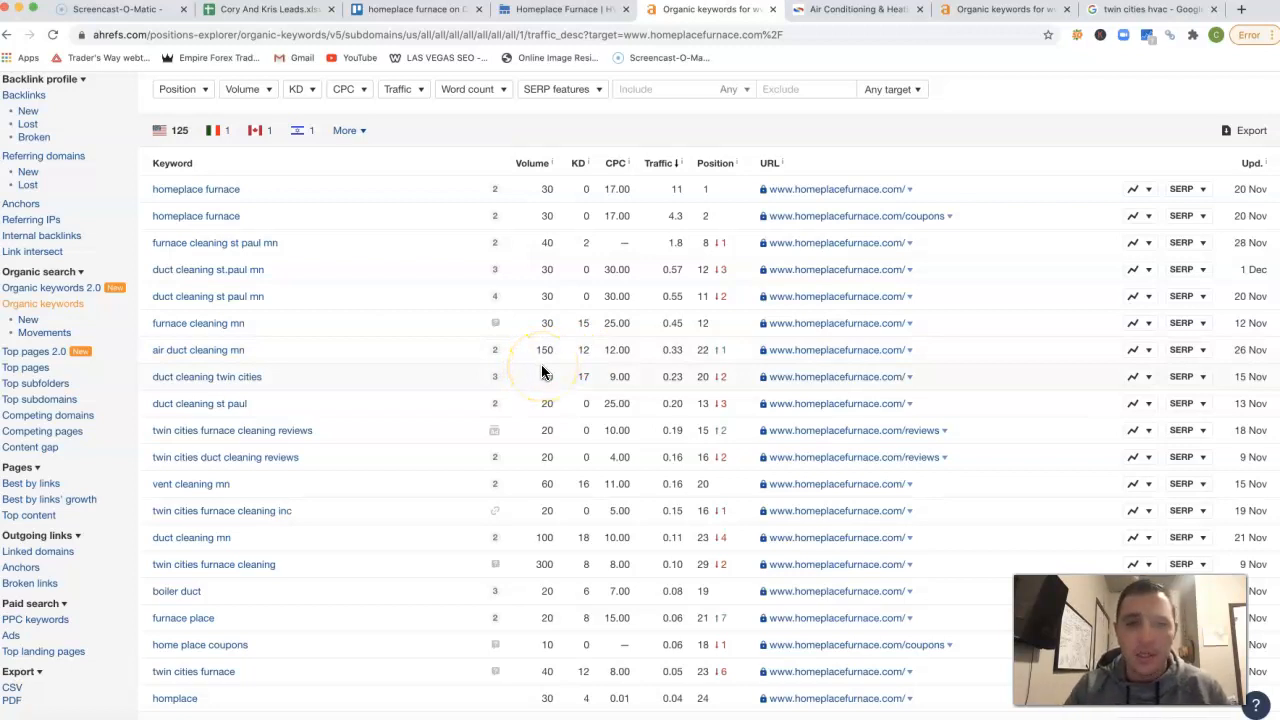
mouse_move(555, 330)
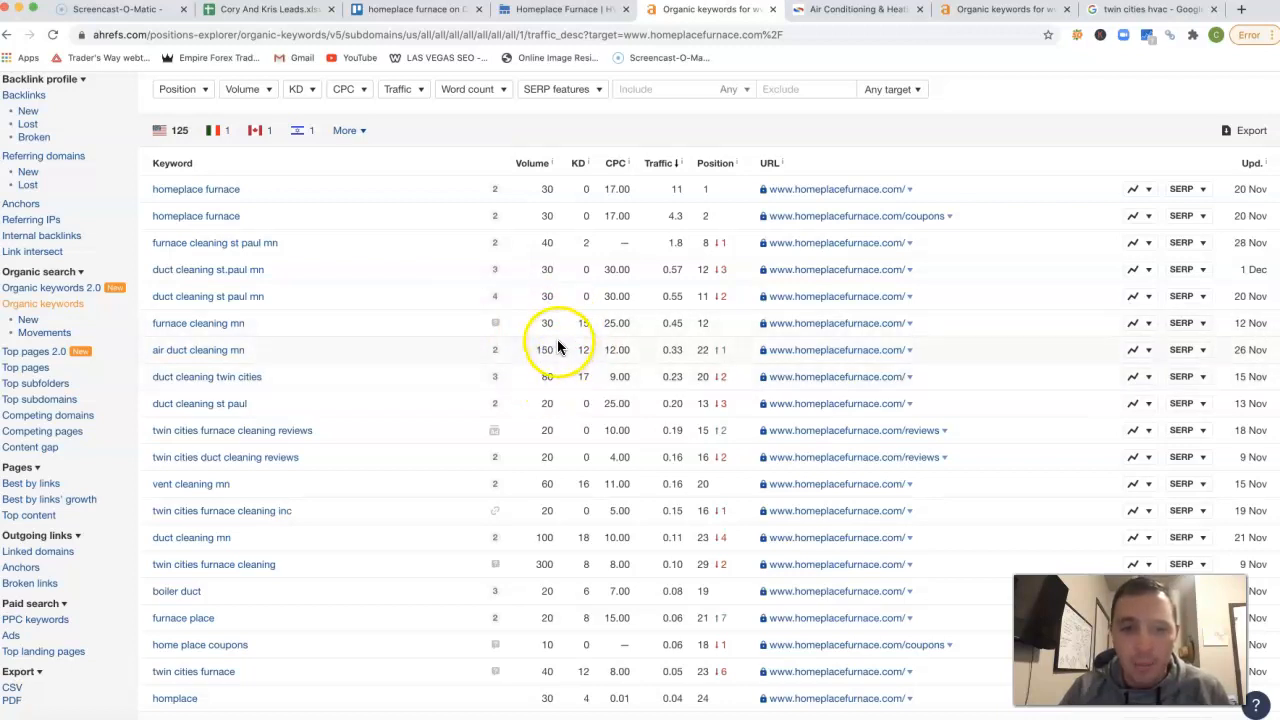
scroll(down, 3)
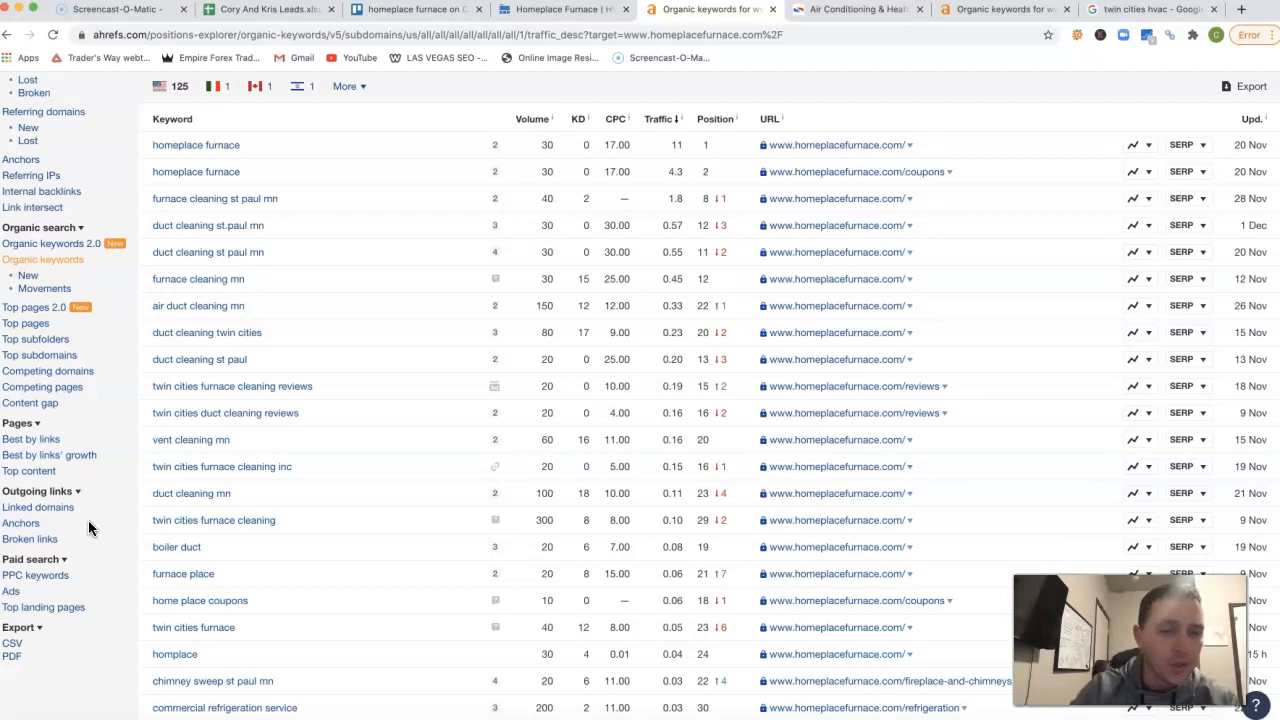
mouse_move(56, 660)
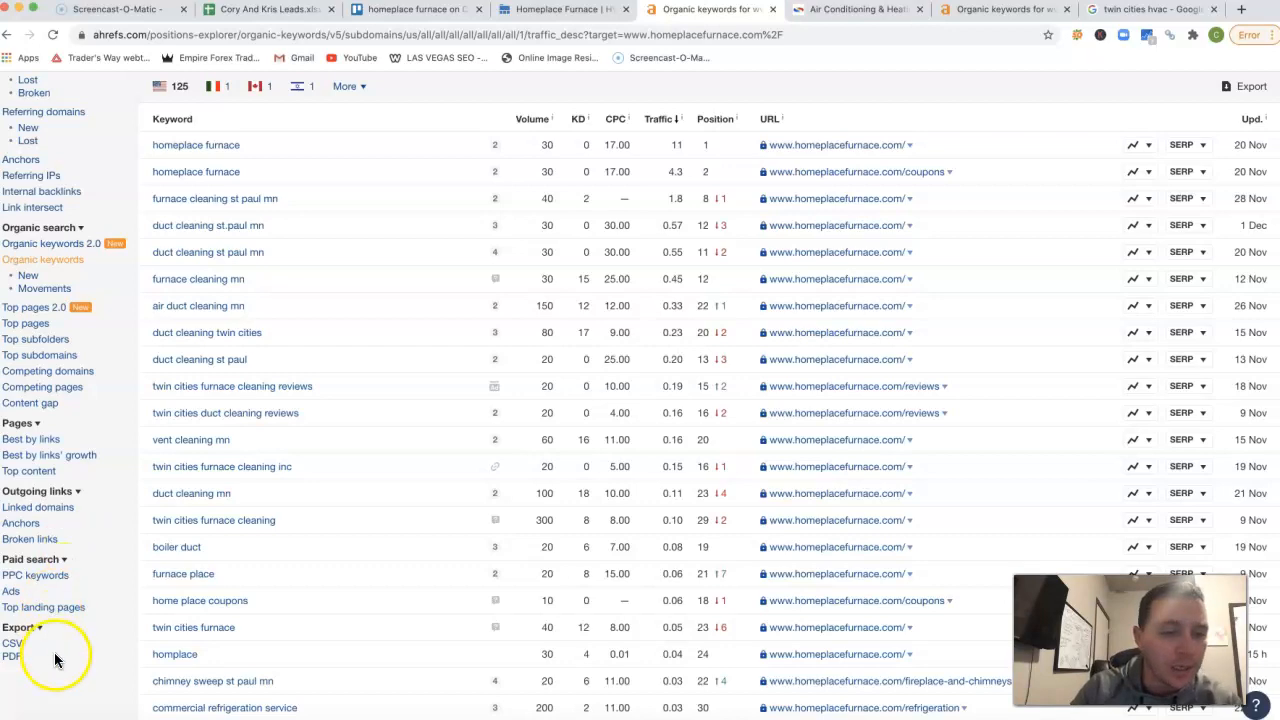